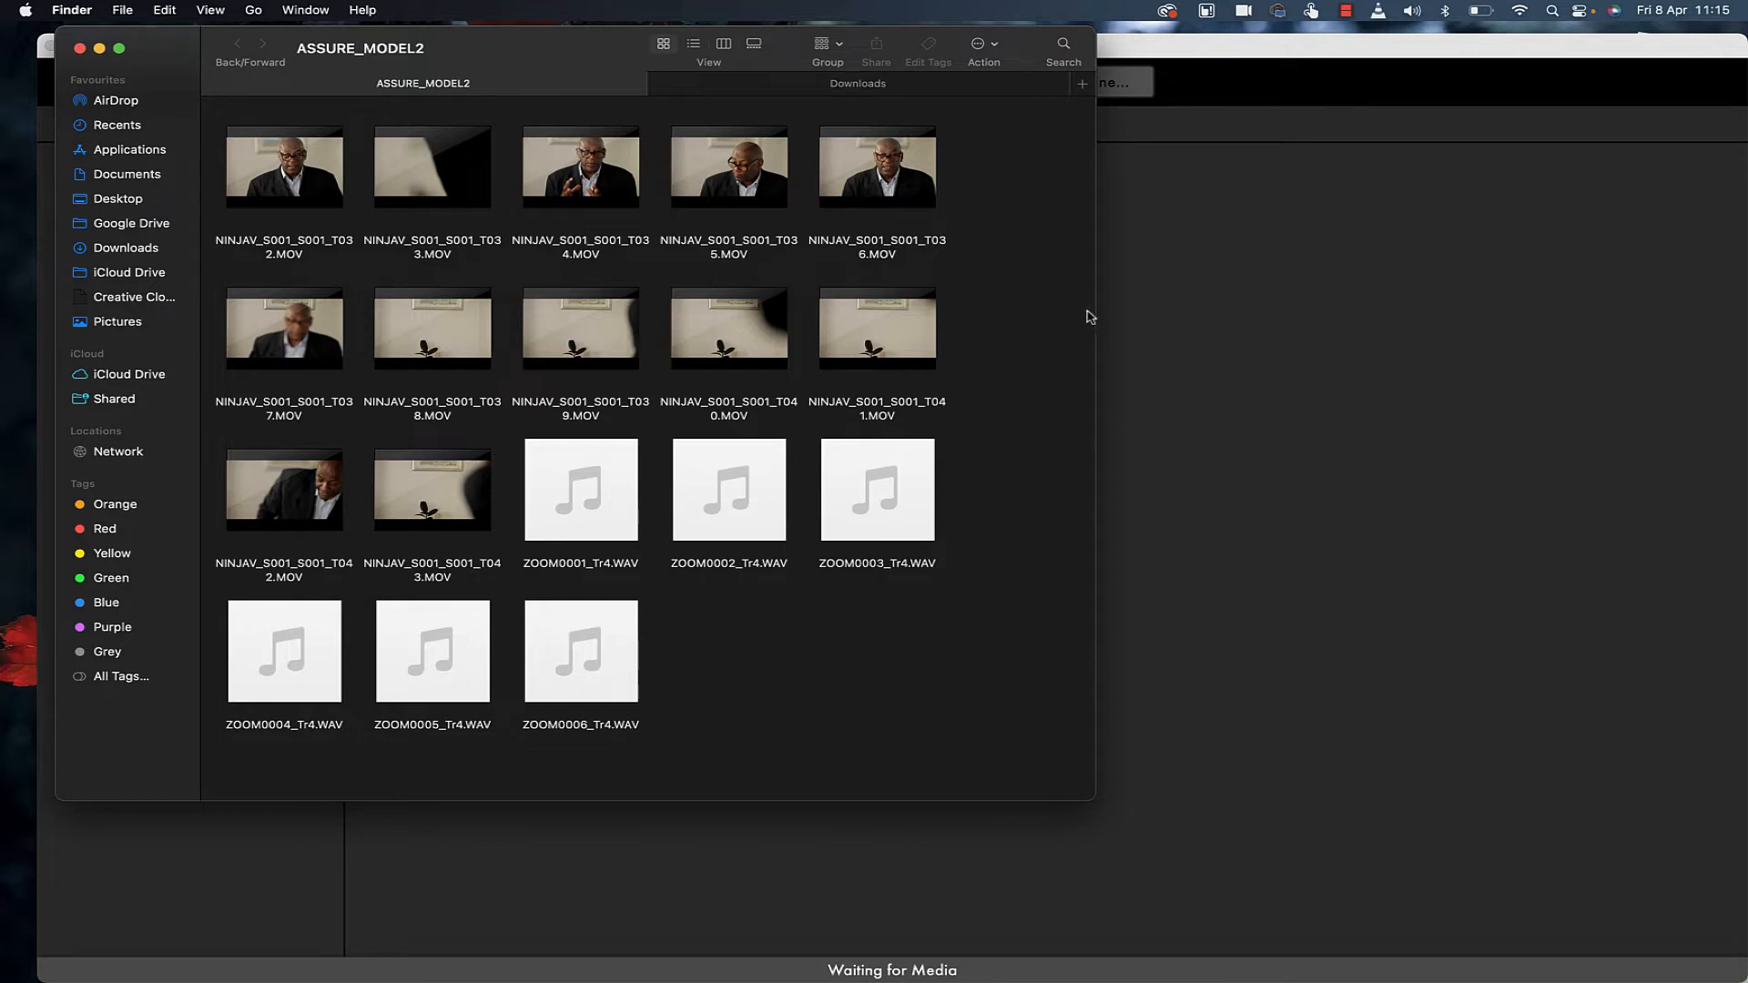
{"action": "mouse_move", "coordinate": [536, 547]}
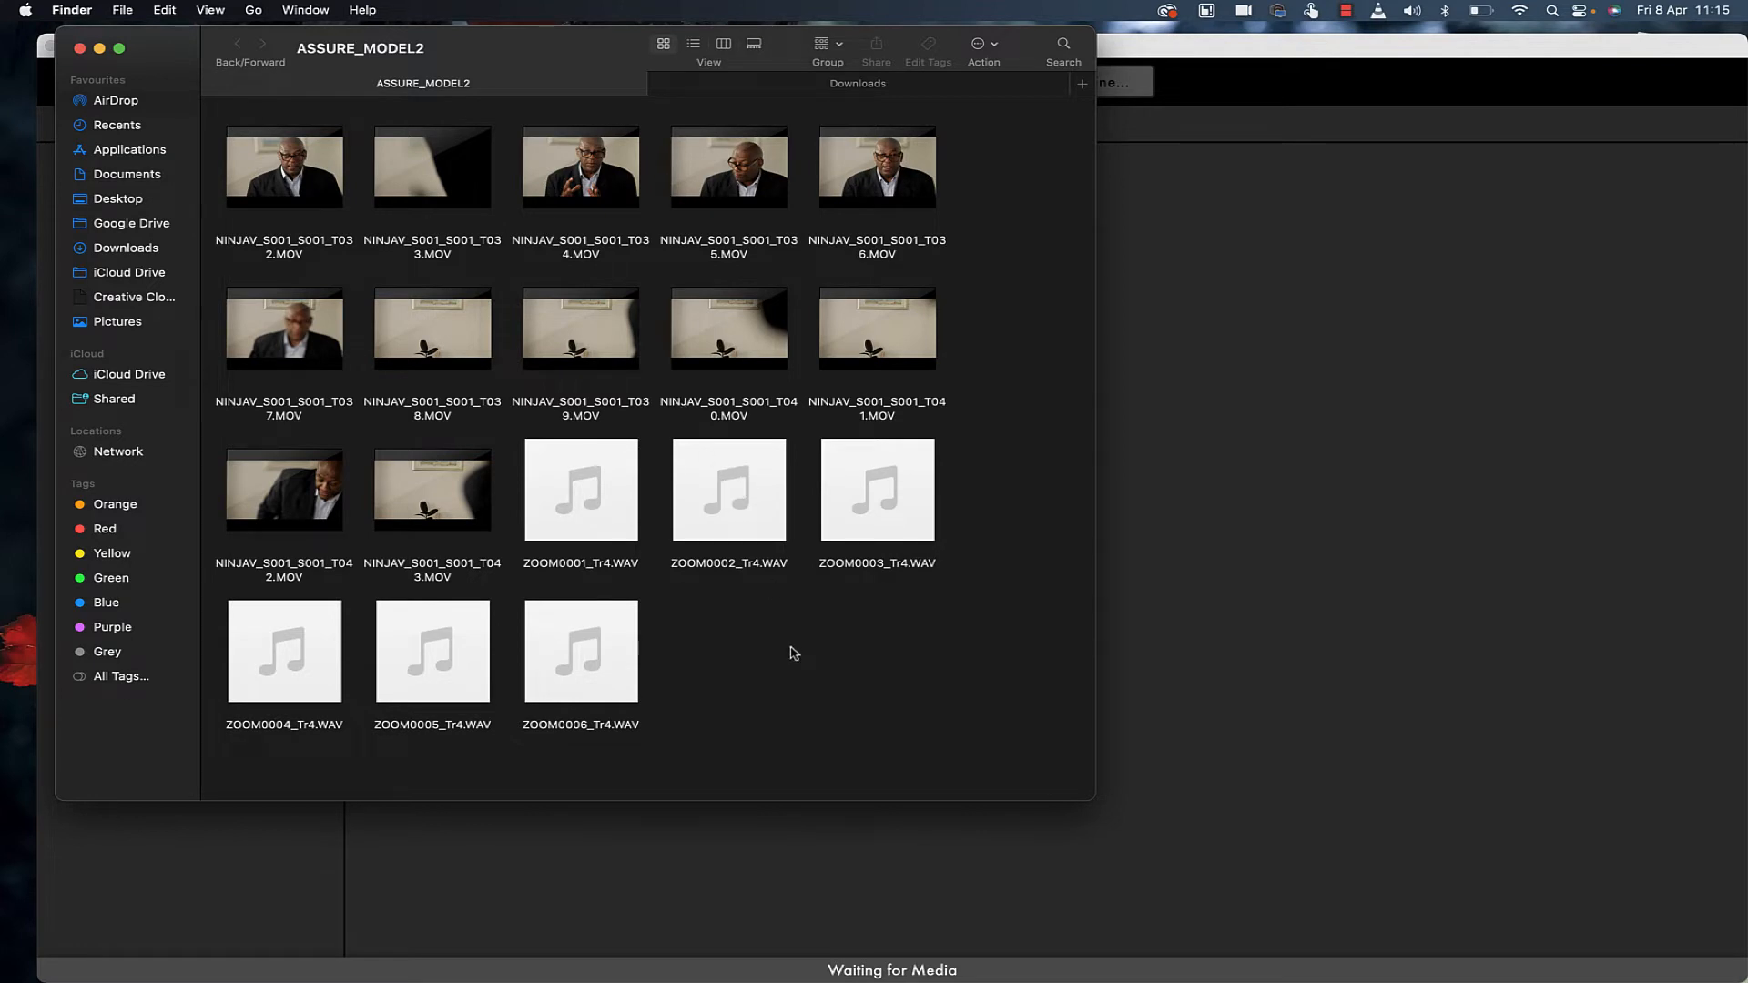
Select all clips and synchronize them with the Zoom audio, matching 12 of 18.
{"action": "key", "text": "cmd+a"}
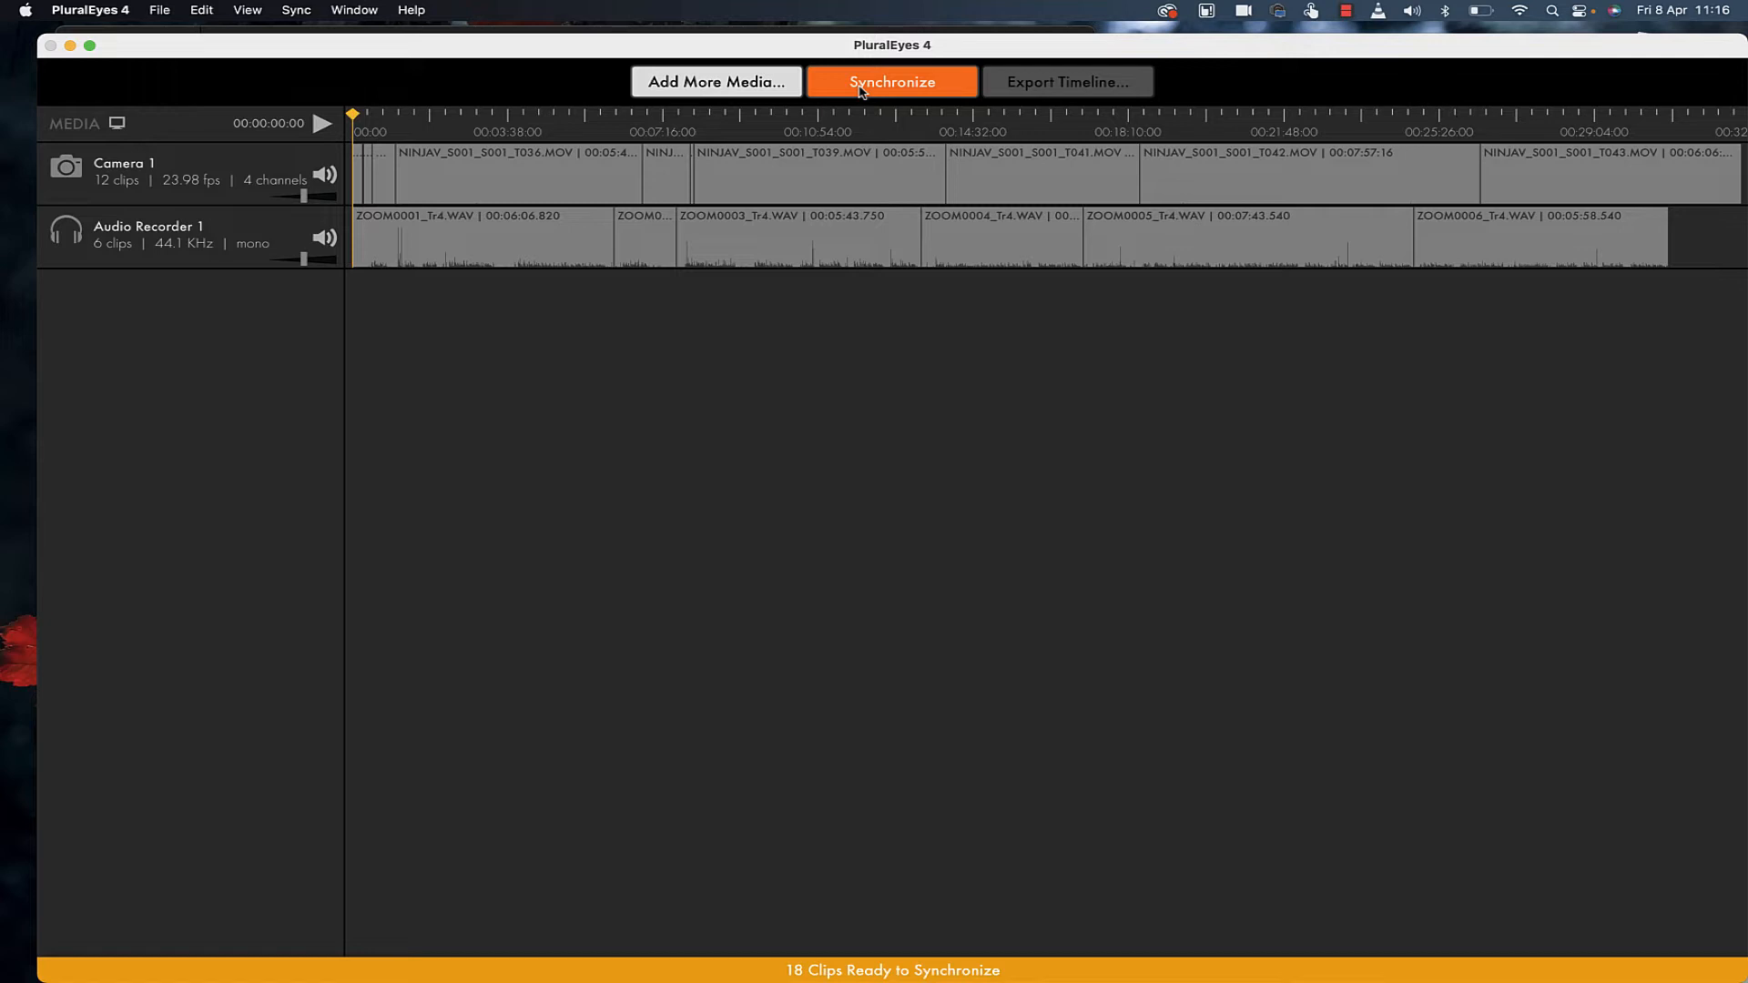
{"action": "left_click", "coordinate": [890, 81]}
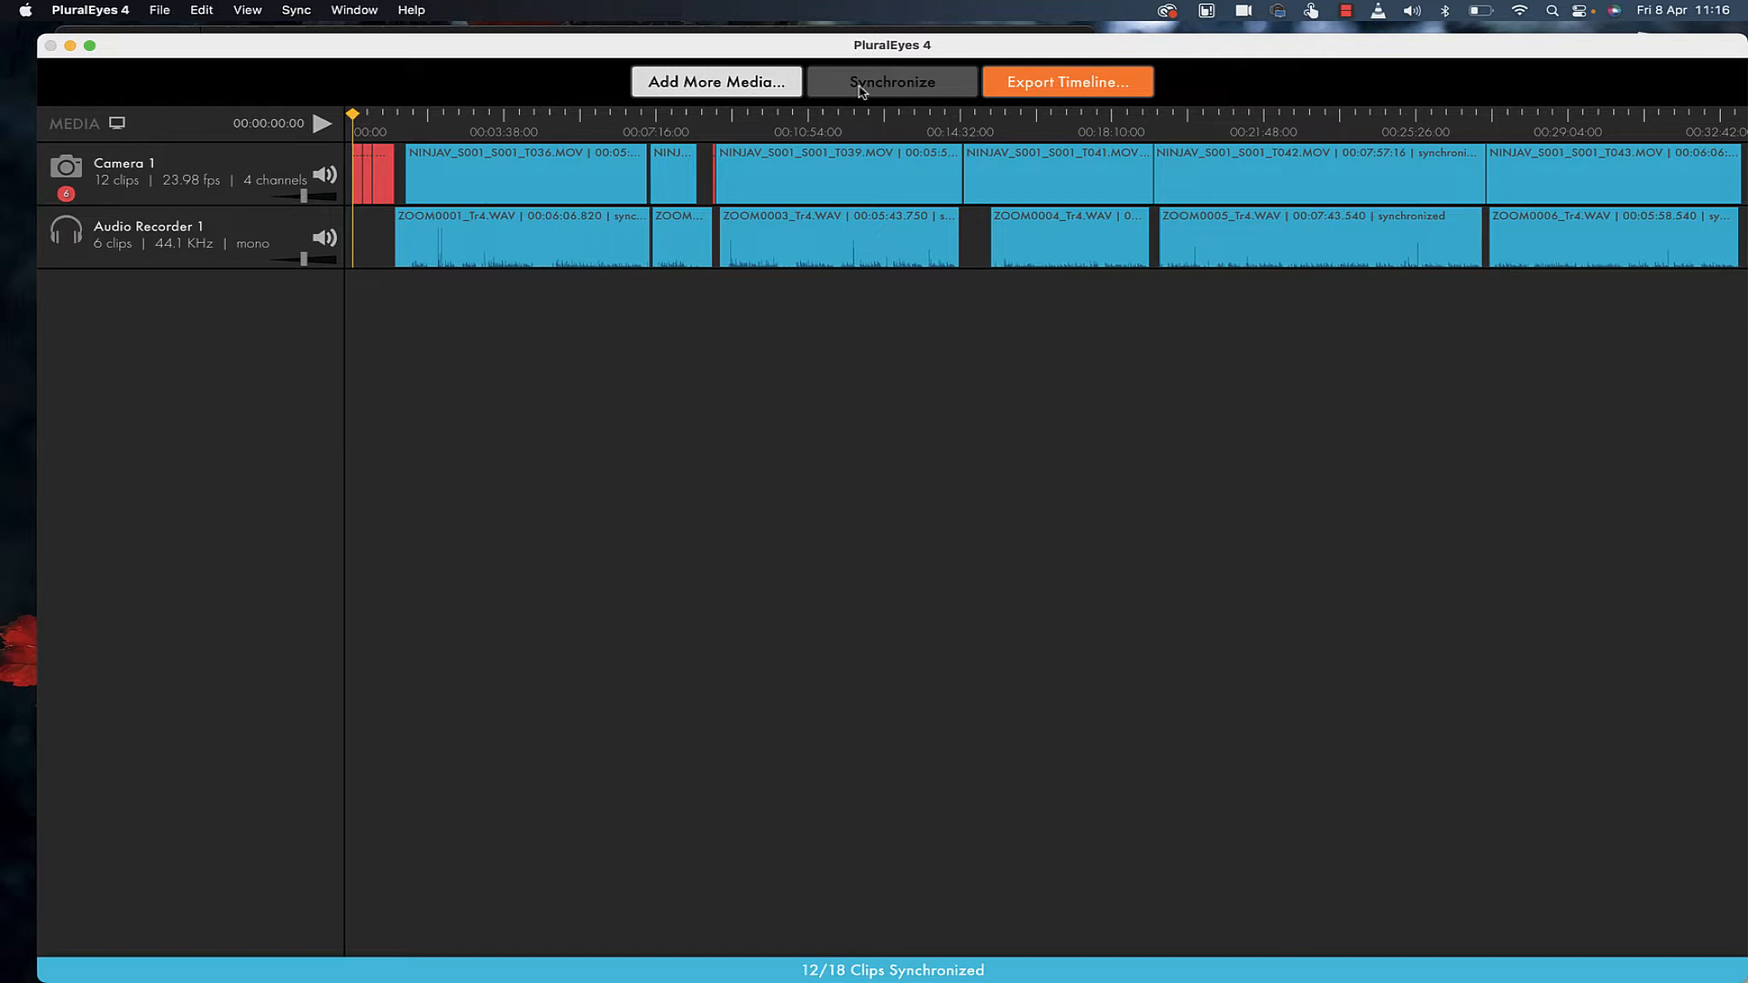
{"action": "mouse_move", "coordinate": [473, 104]}
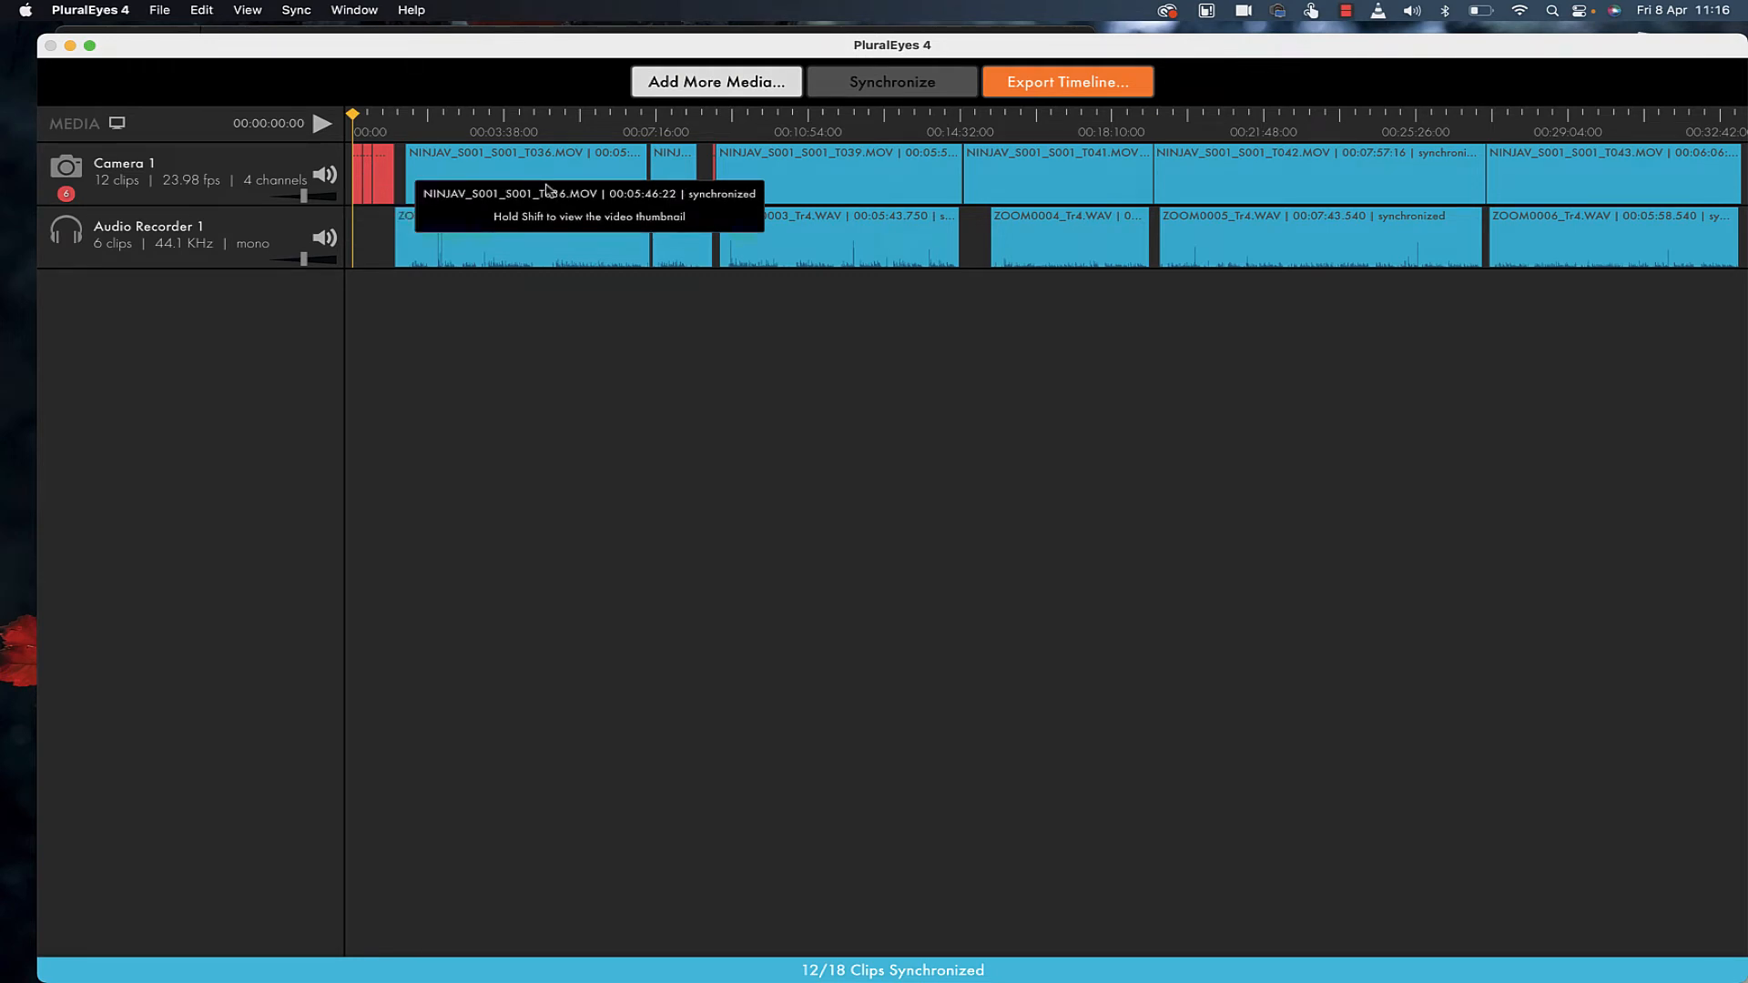
{"action": "mouse_move", "coordinate": [1176, 212]}
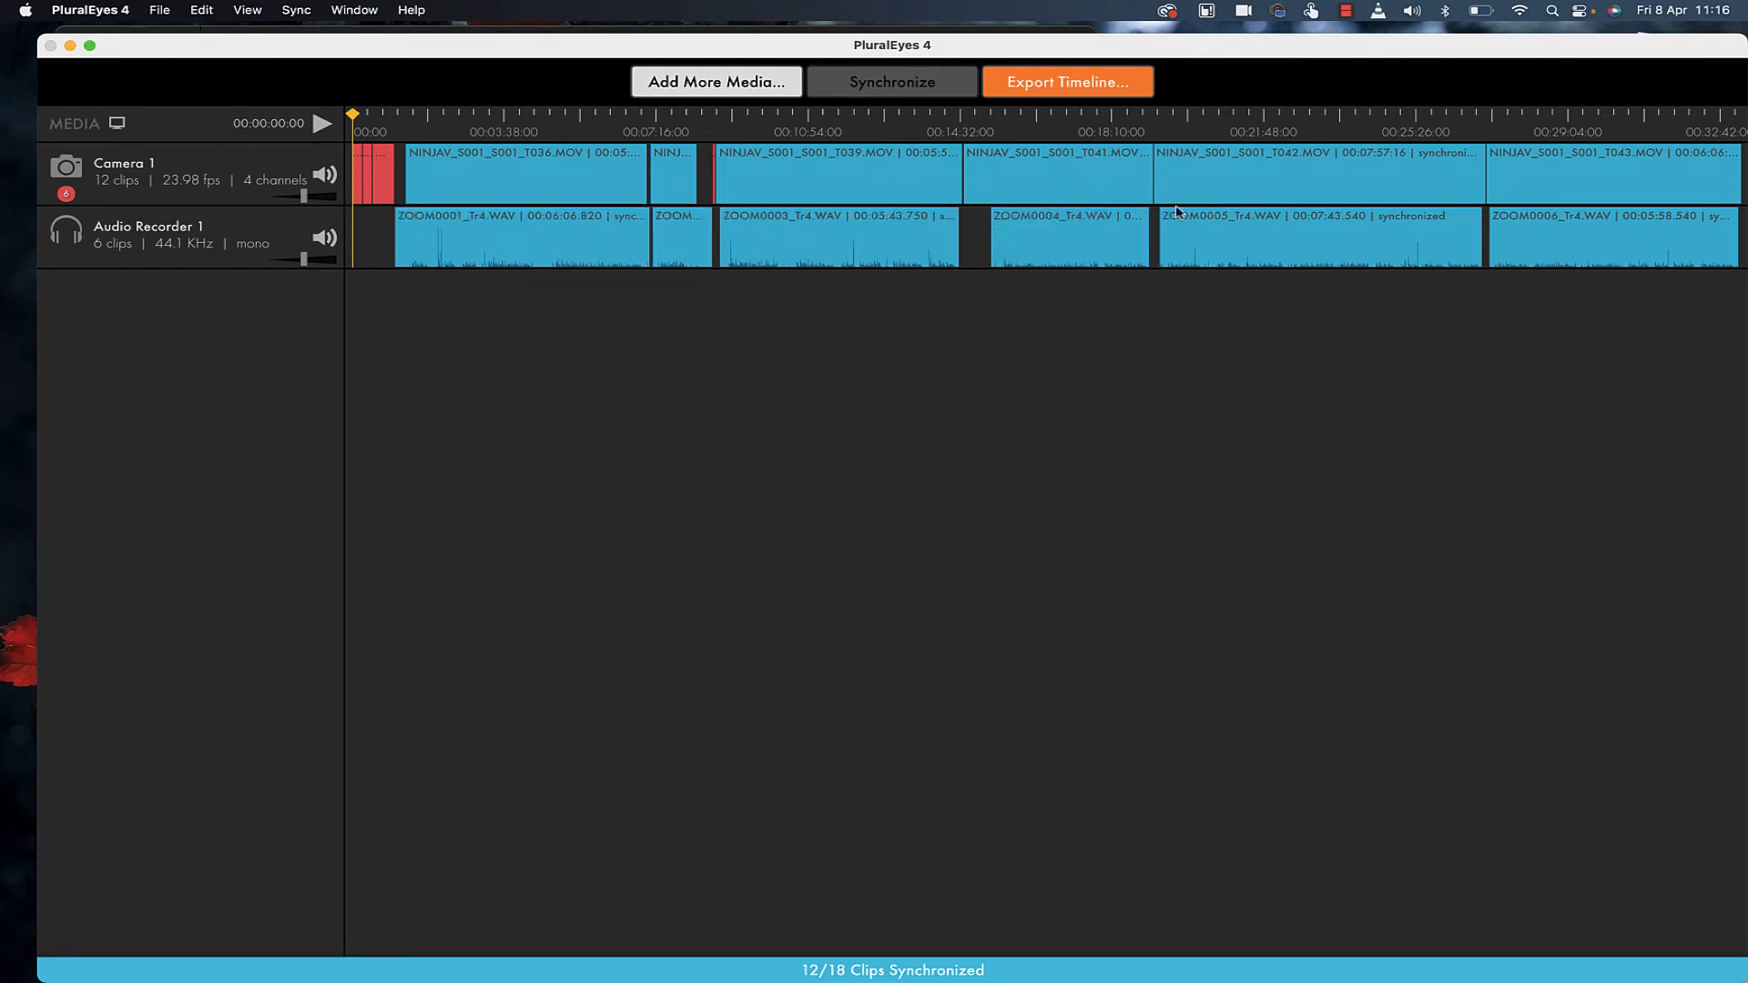
{"action": "mouse_move", "coordinate": [1296, 228]}
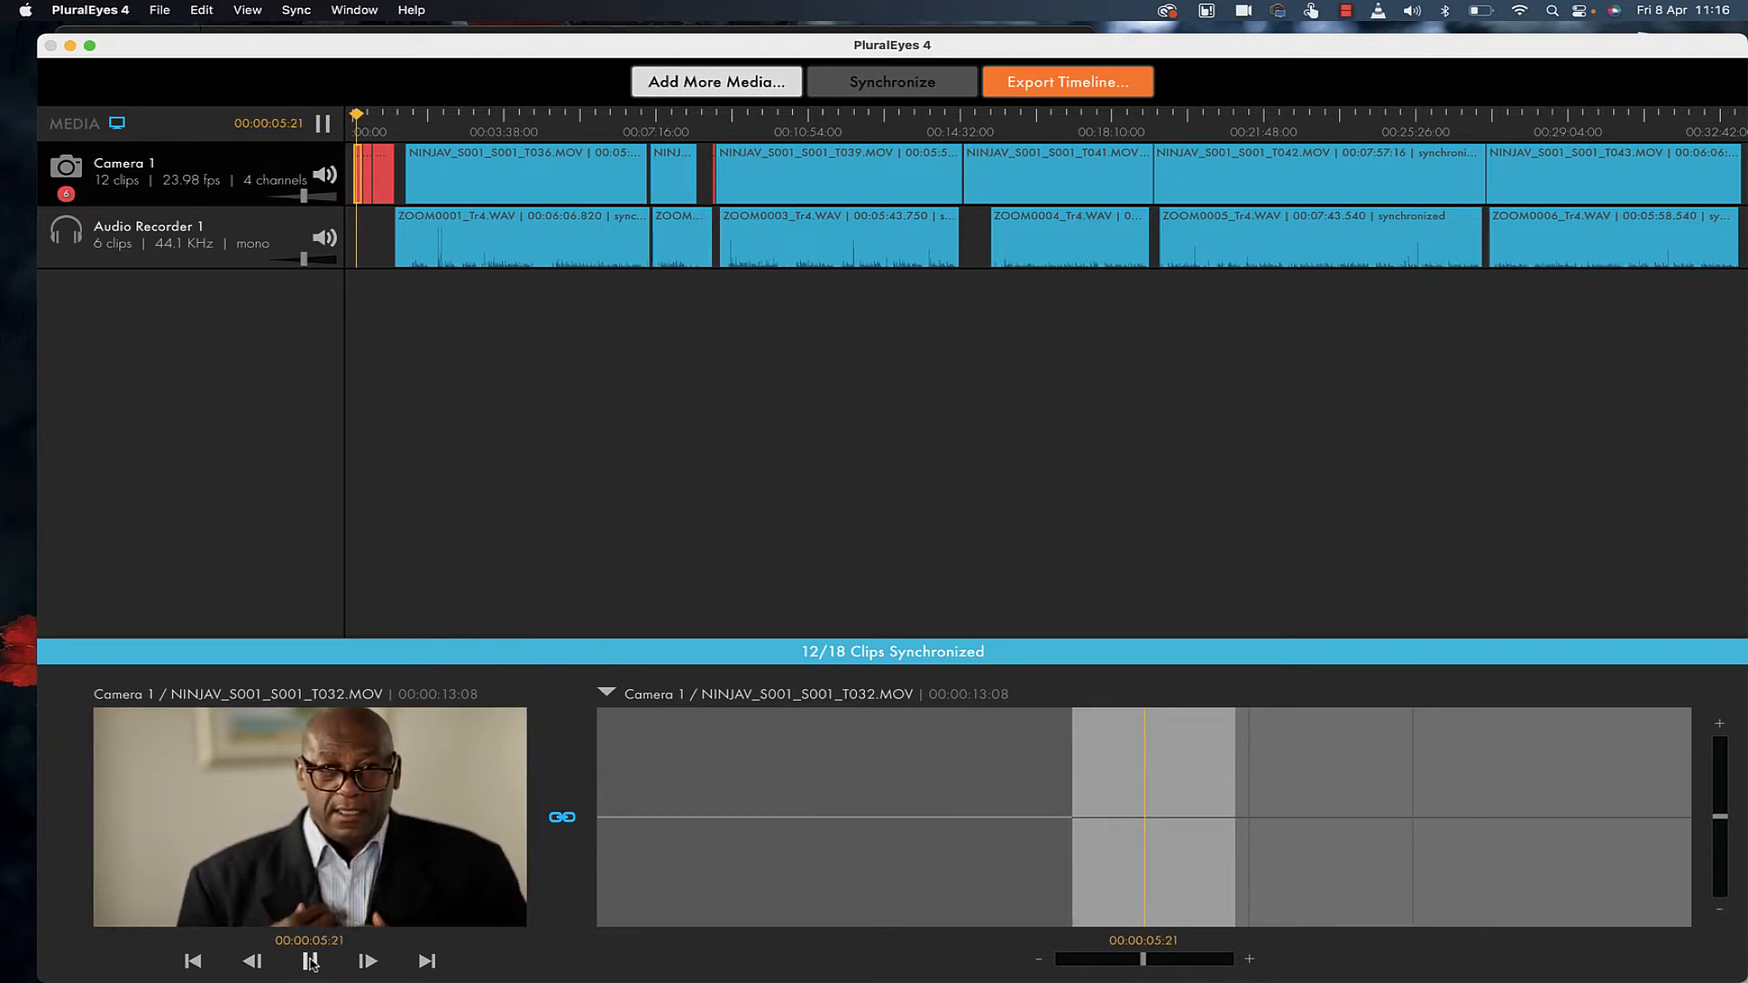
Pause the preview of clip NINJAV_S001_S001_T032.MOV after brief playback.
{"action": "left_click", "coordinate": [309, 961]}
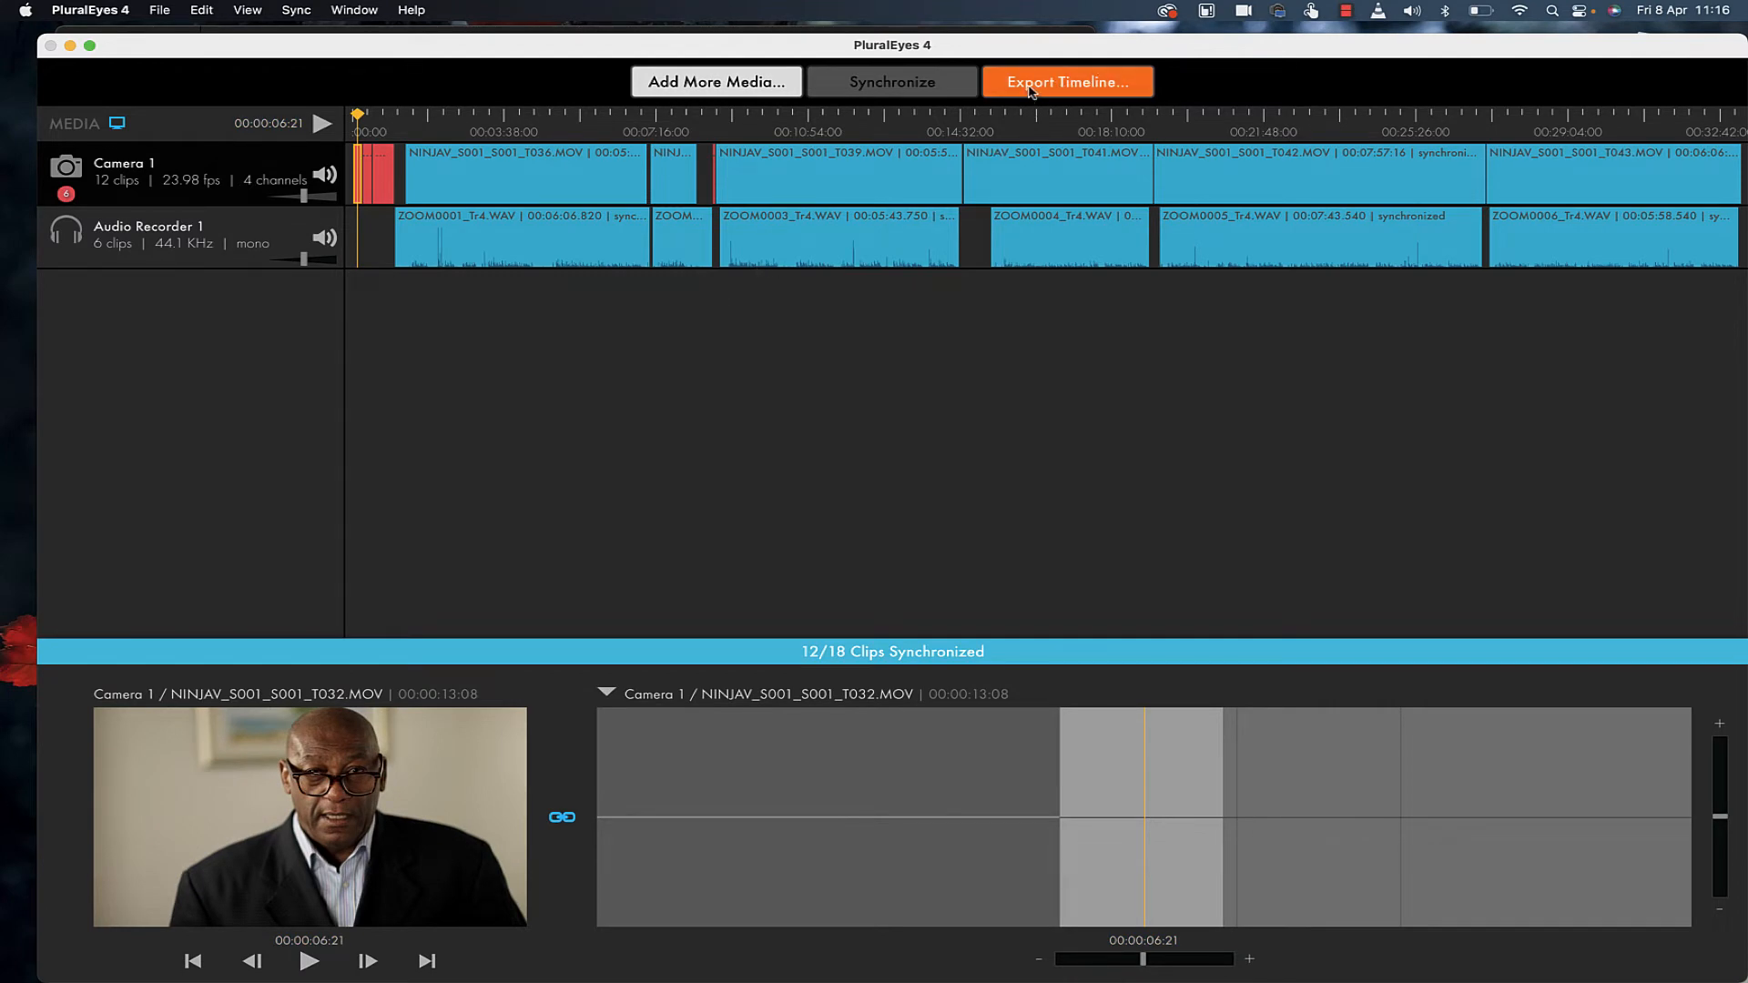
Export Premiere Pro XML to Desktop/ASSURE_MODEL2, adding an audio-replaced sequence.
{"action": "left_click", "coordinate": [1066, 81]}
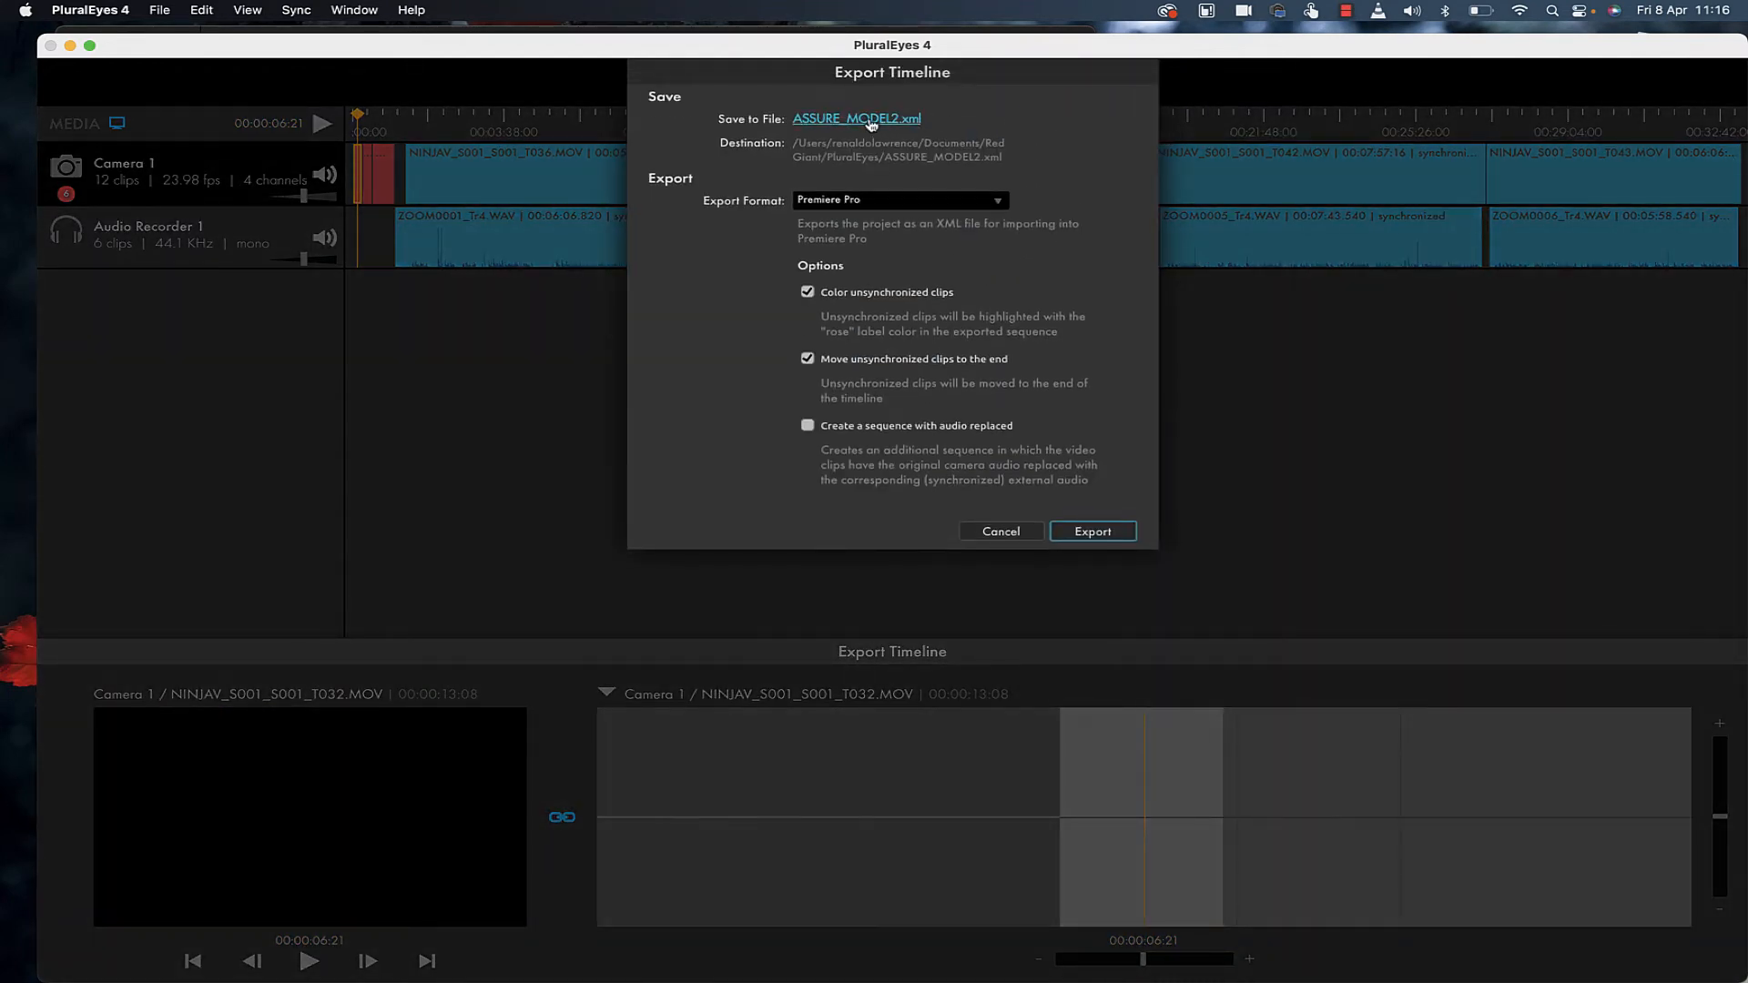
{"action": "left_click", "coordinate": [856, 118]}
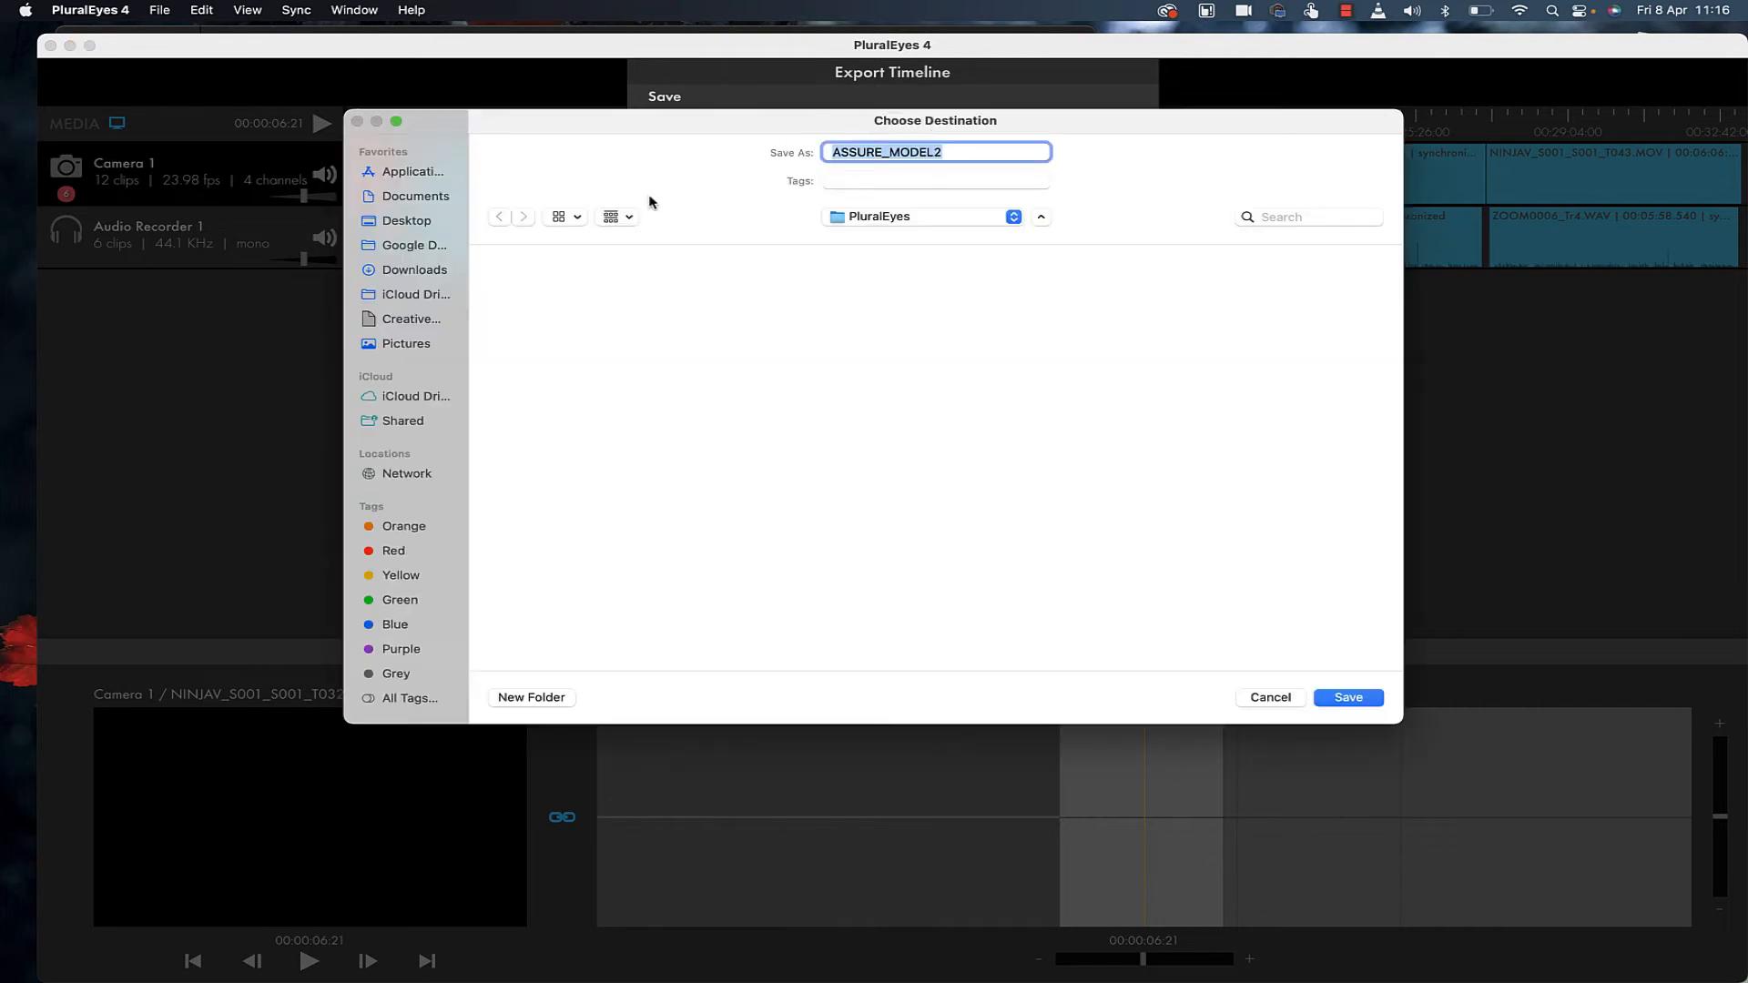
{"action": "left_click", "coordinate": [406, 219]}
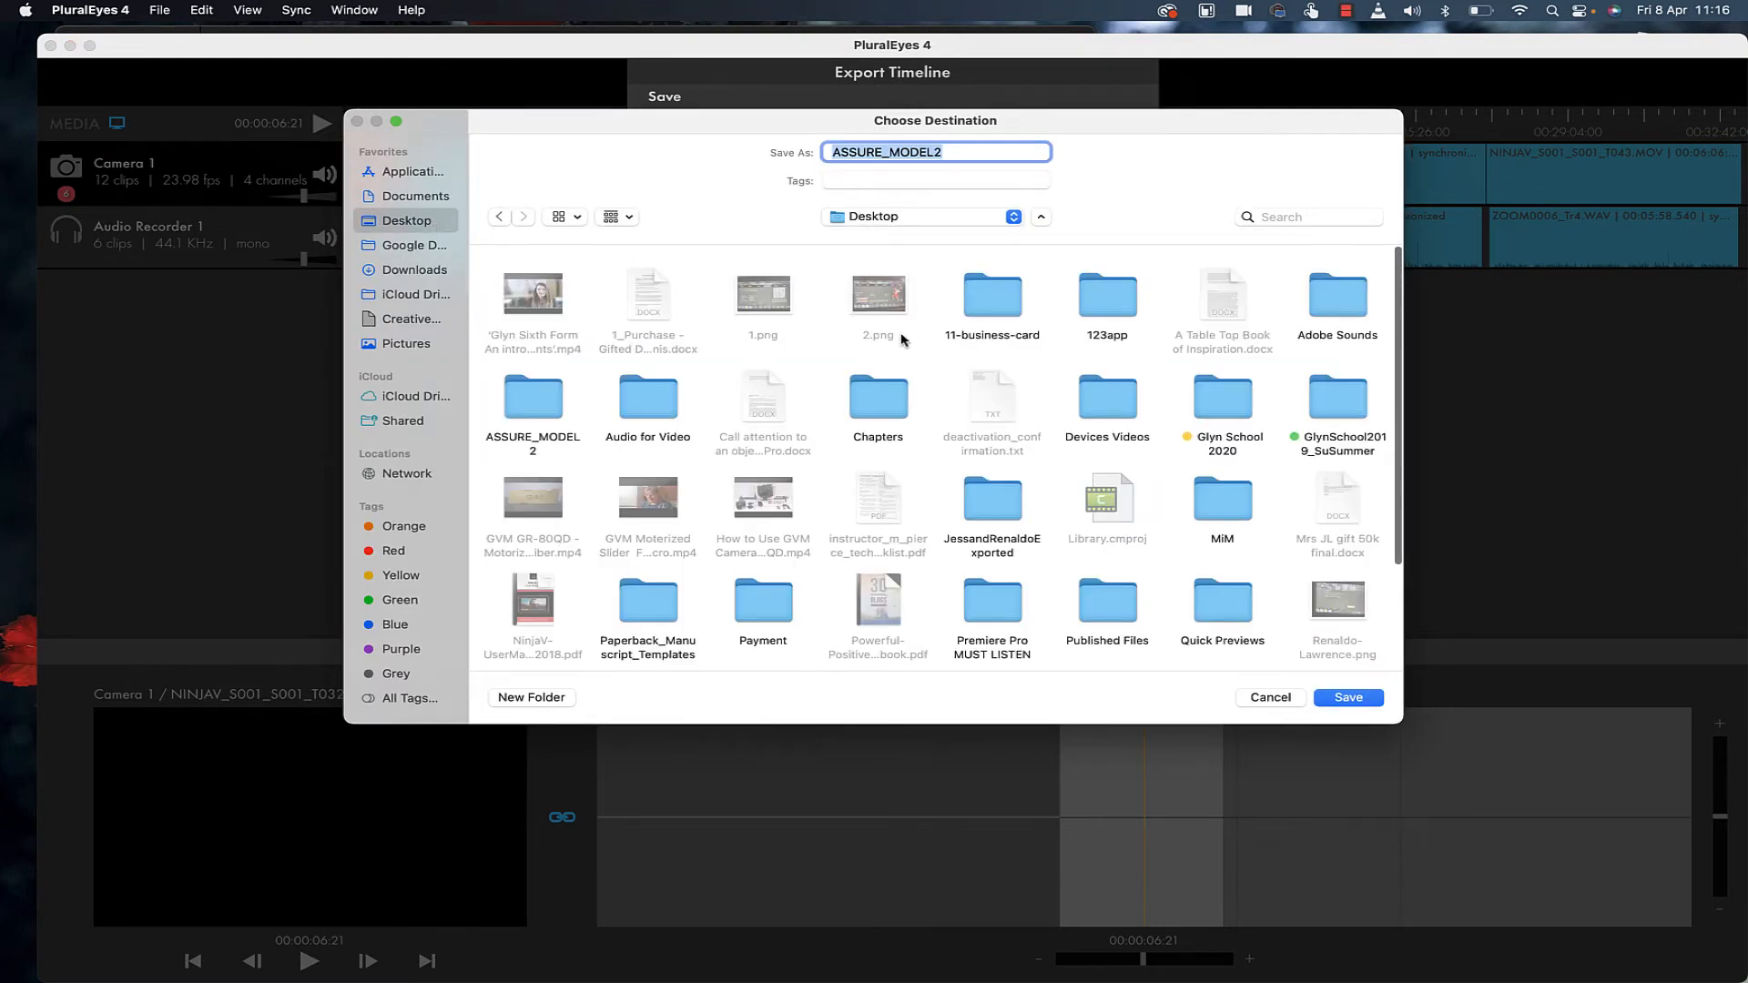
{"action": "double_click", "coordinate": [532, 403]}
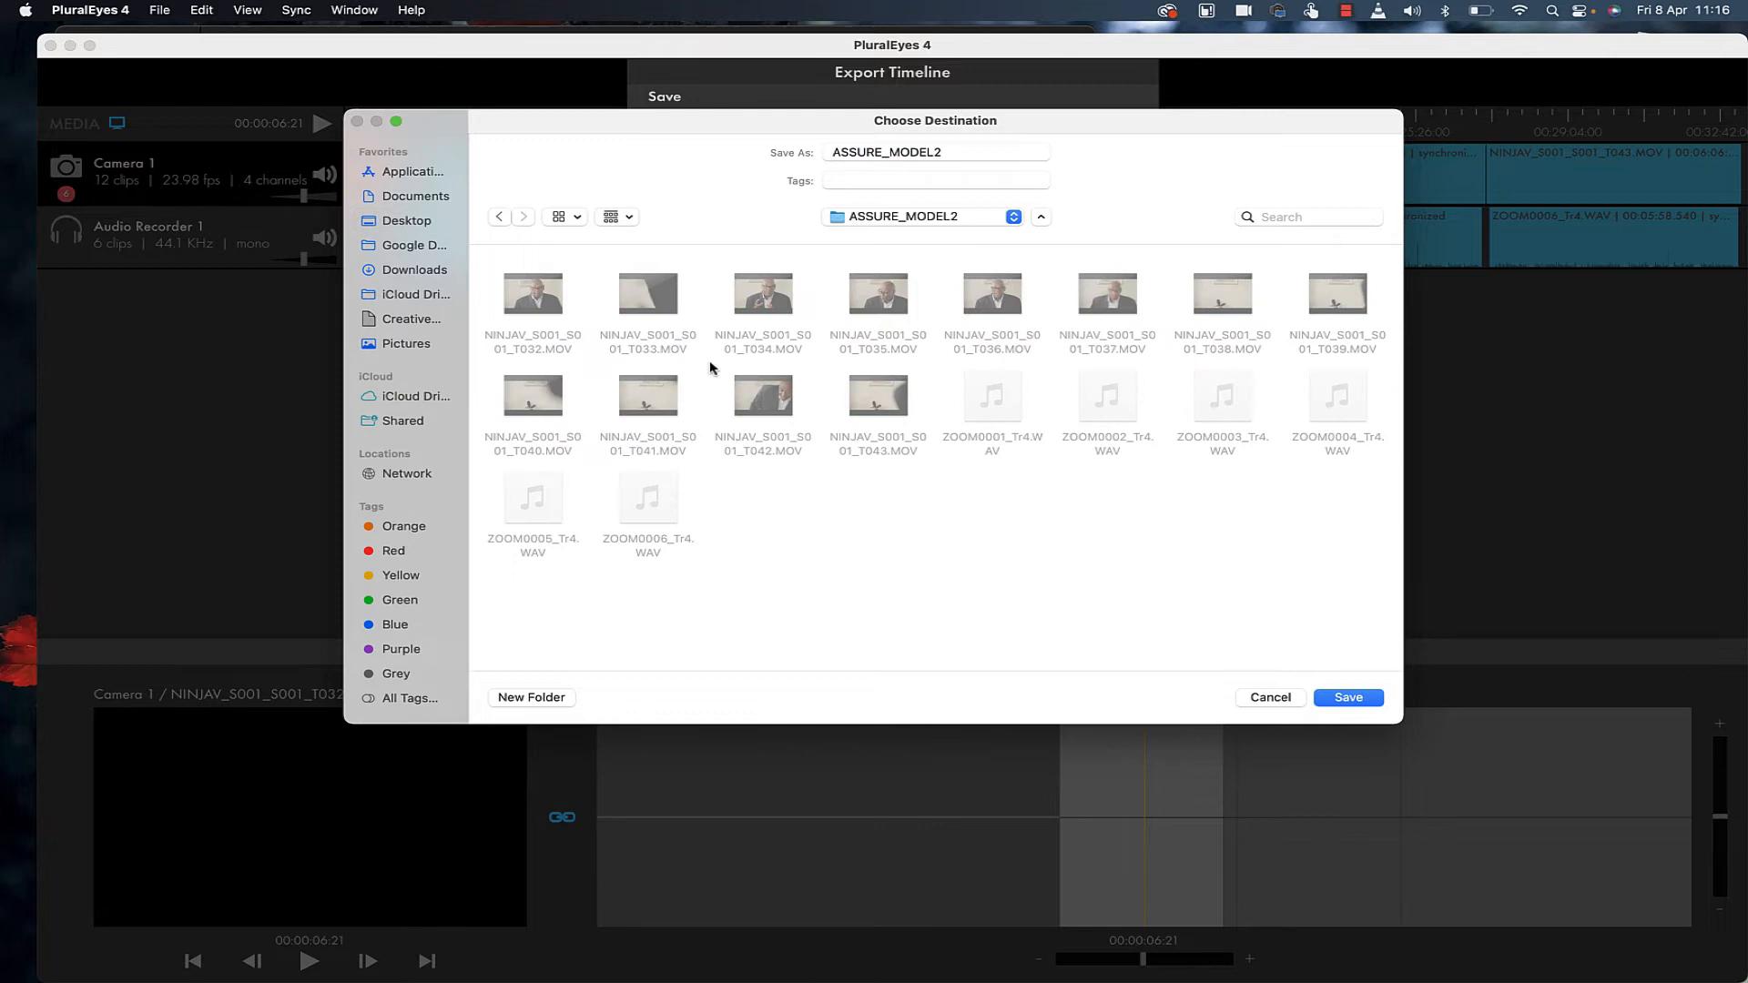
{"action": "left_click", "coordinate": [1346, 697]}
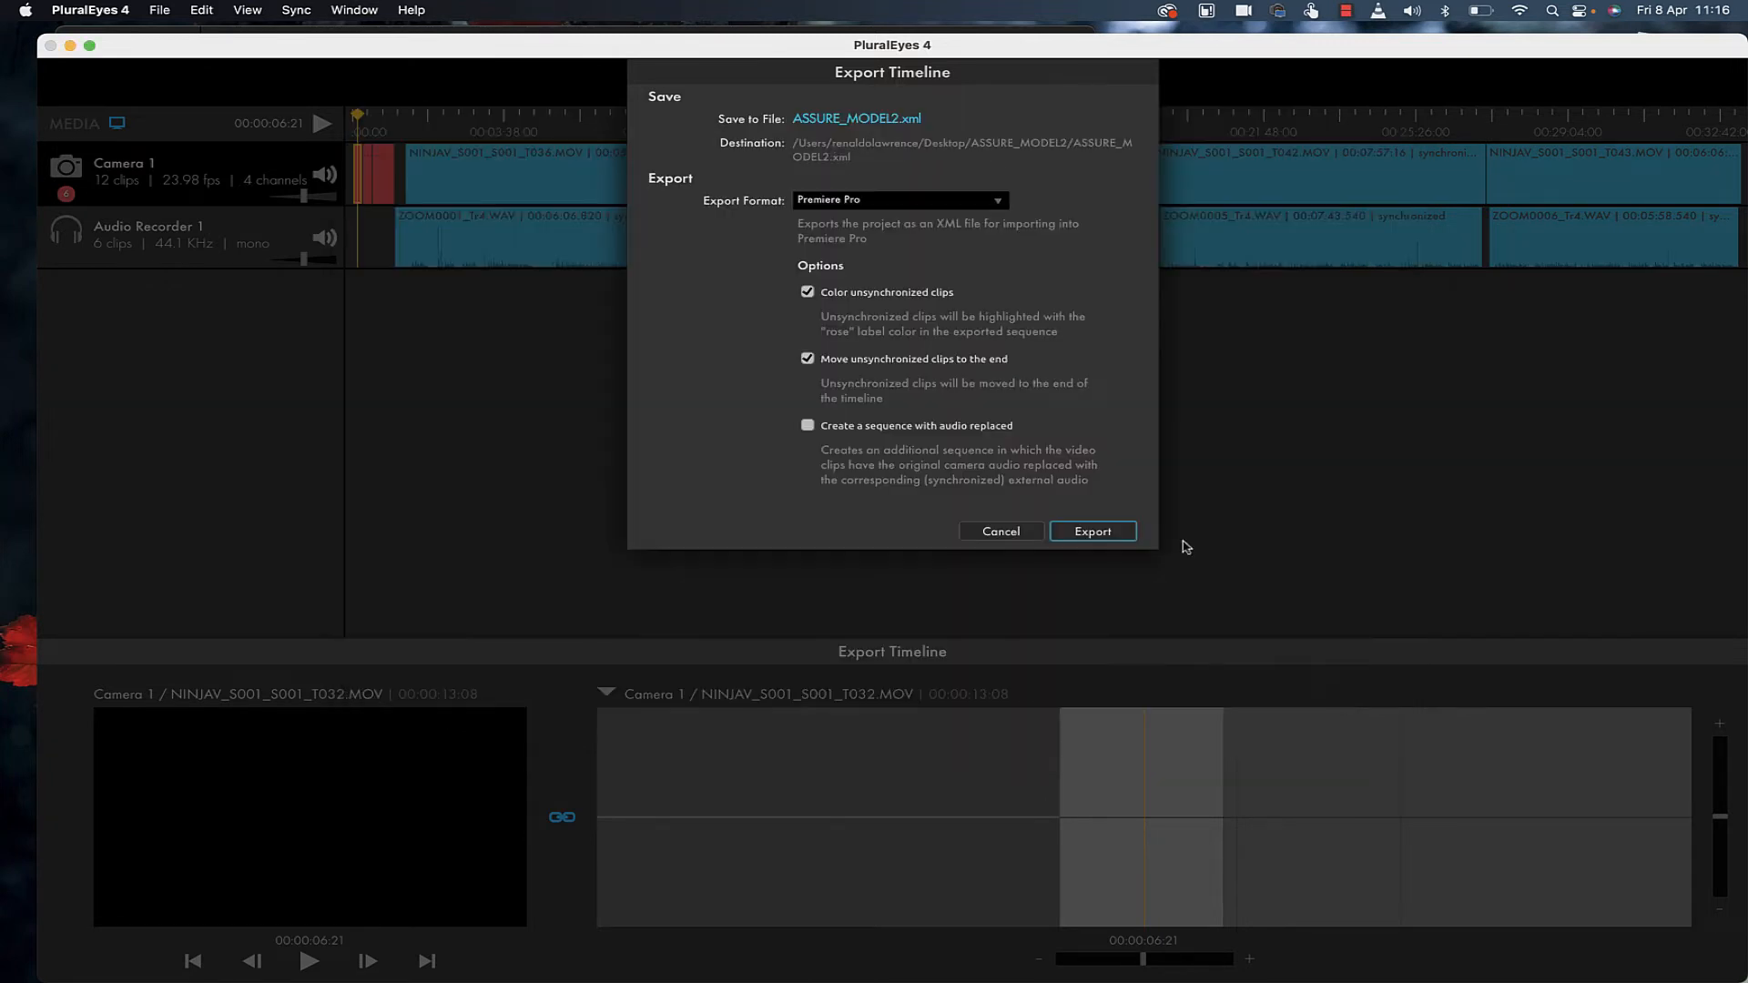
{"action": "mouse_move", "coordinate": [1165, 531]}
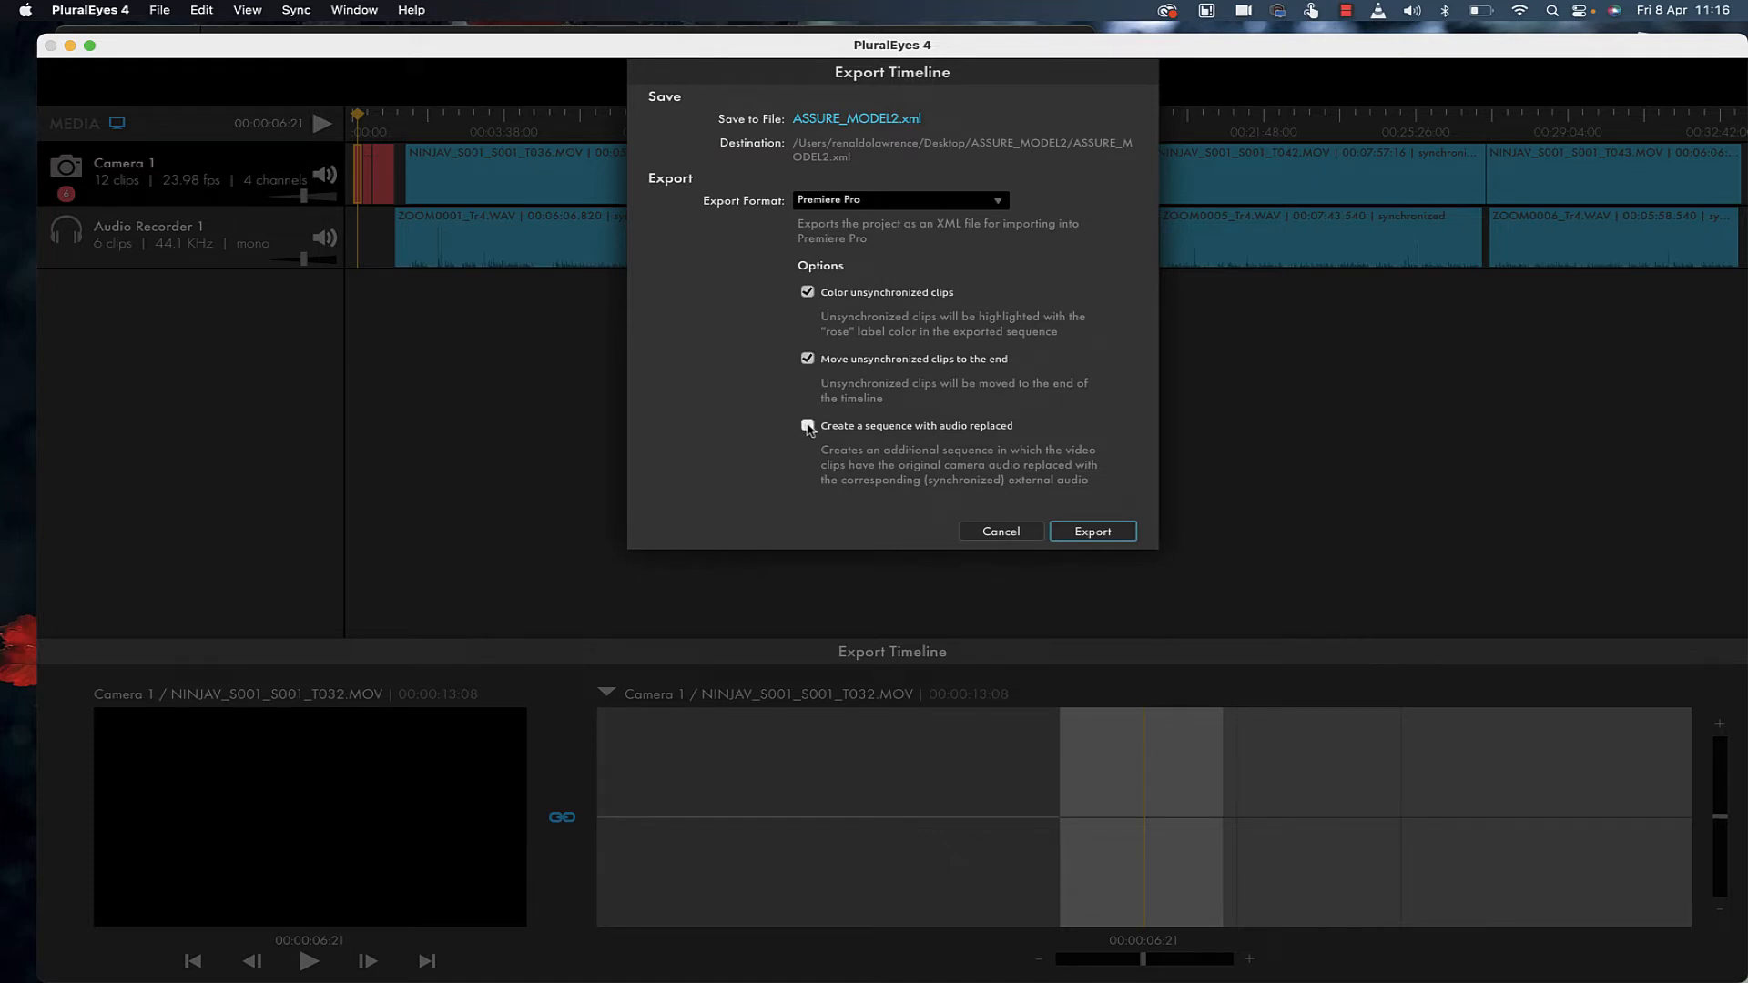
{"action": "left_click", "coordinate": [807, 426]}
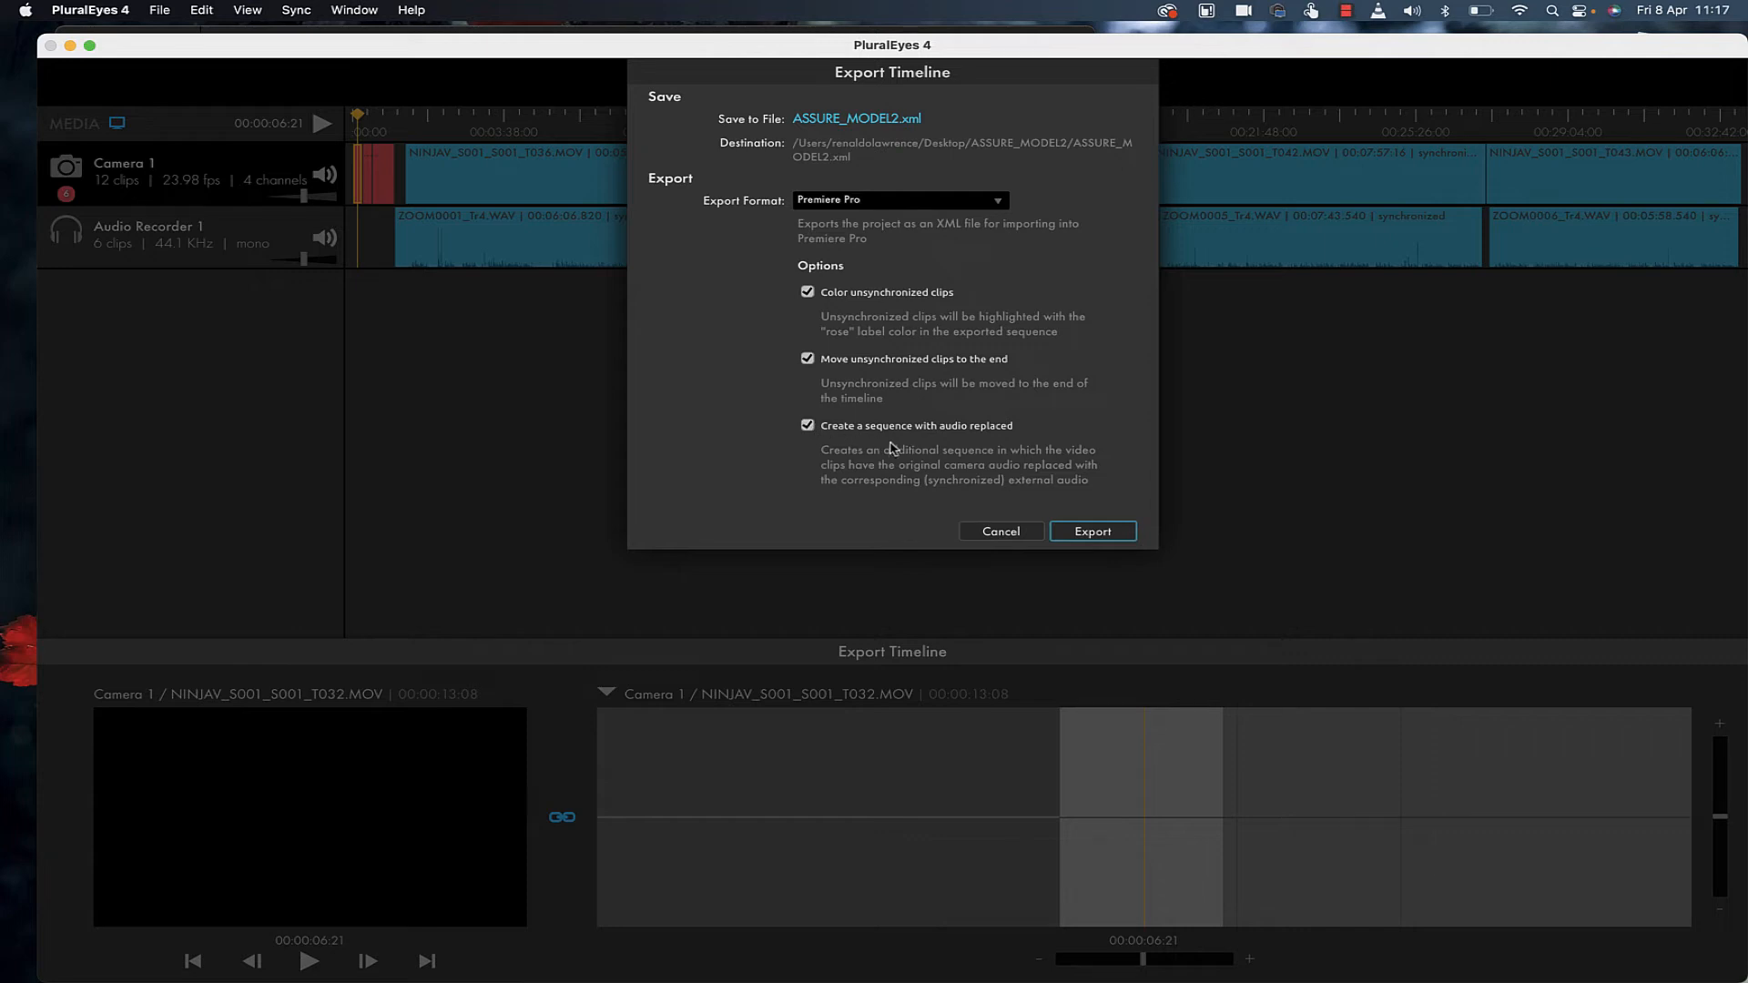
{"action": "left_click", "coordinate": [1093, 531]}
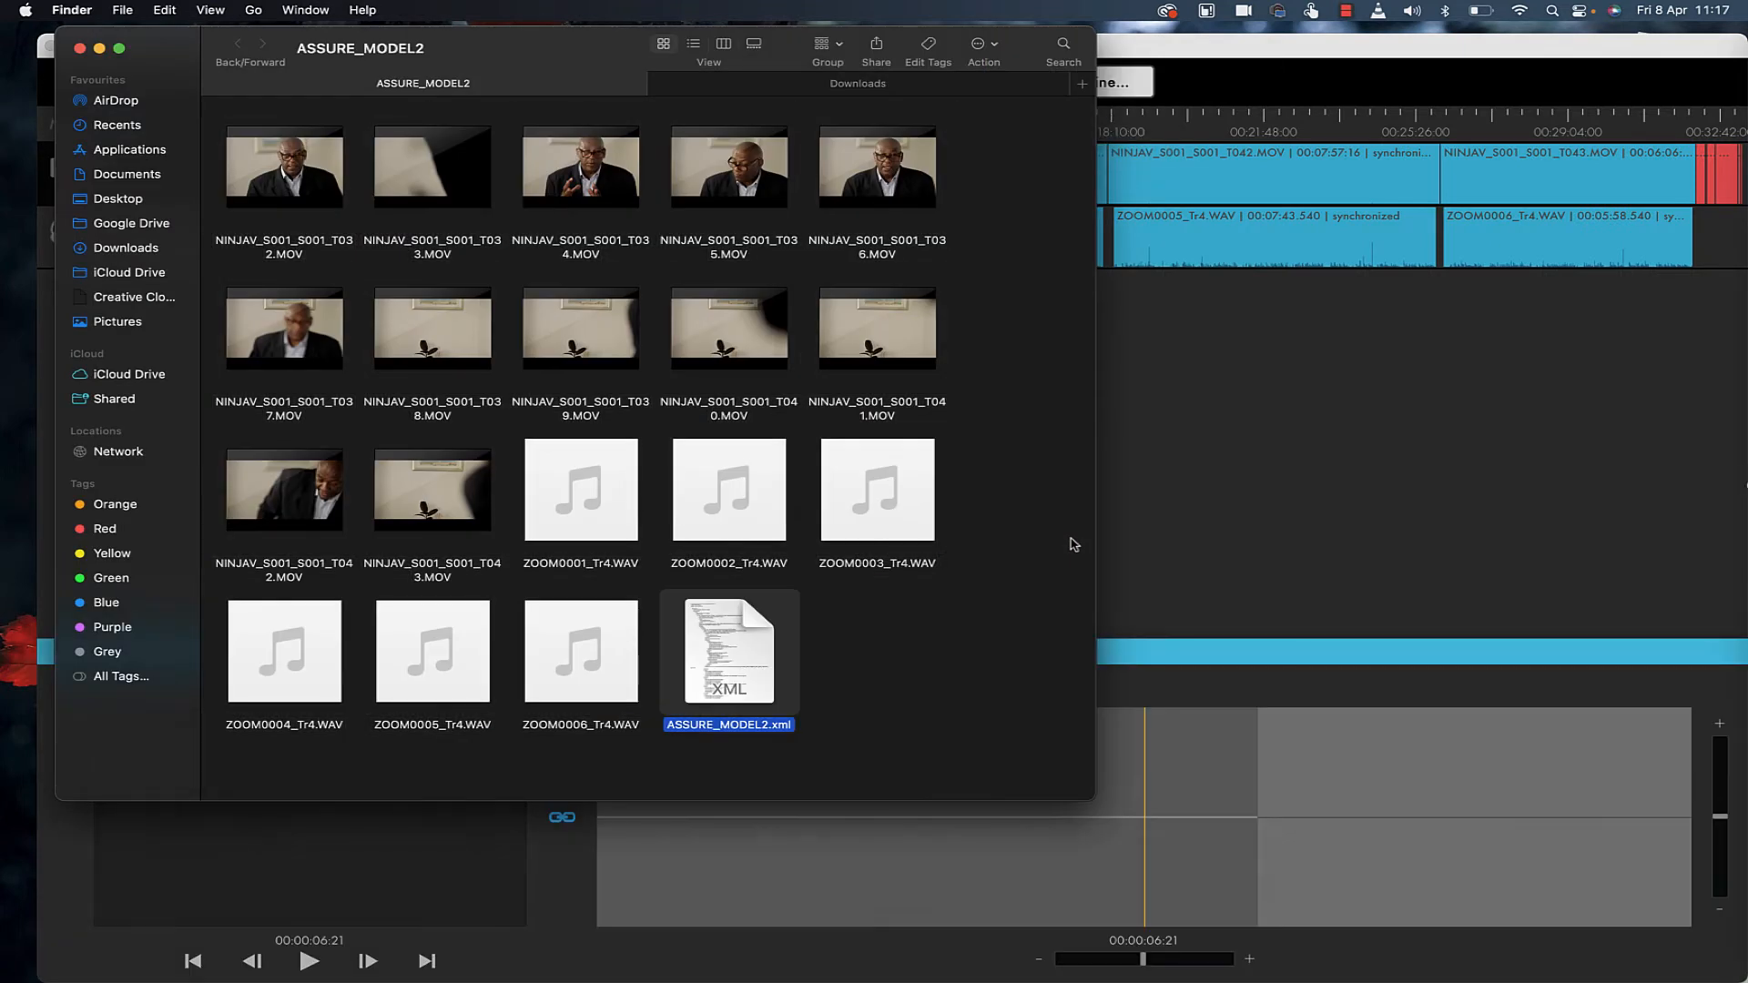
{"action": "mouse_move", "coordinate": [830, 587]}
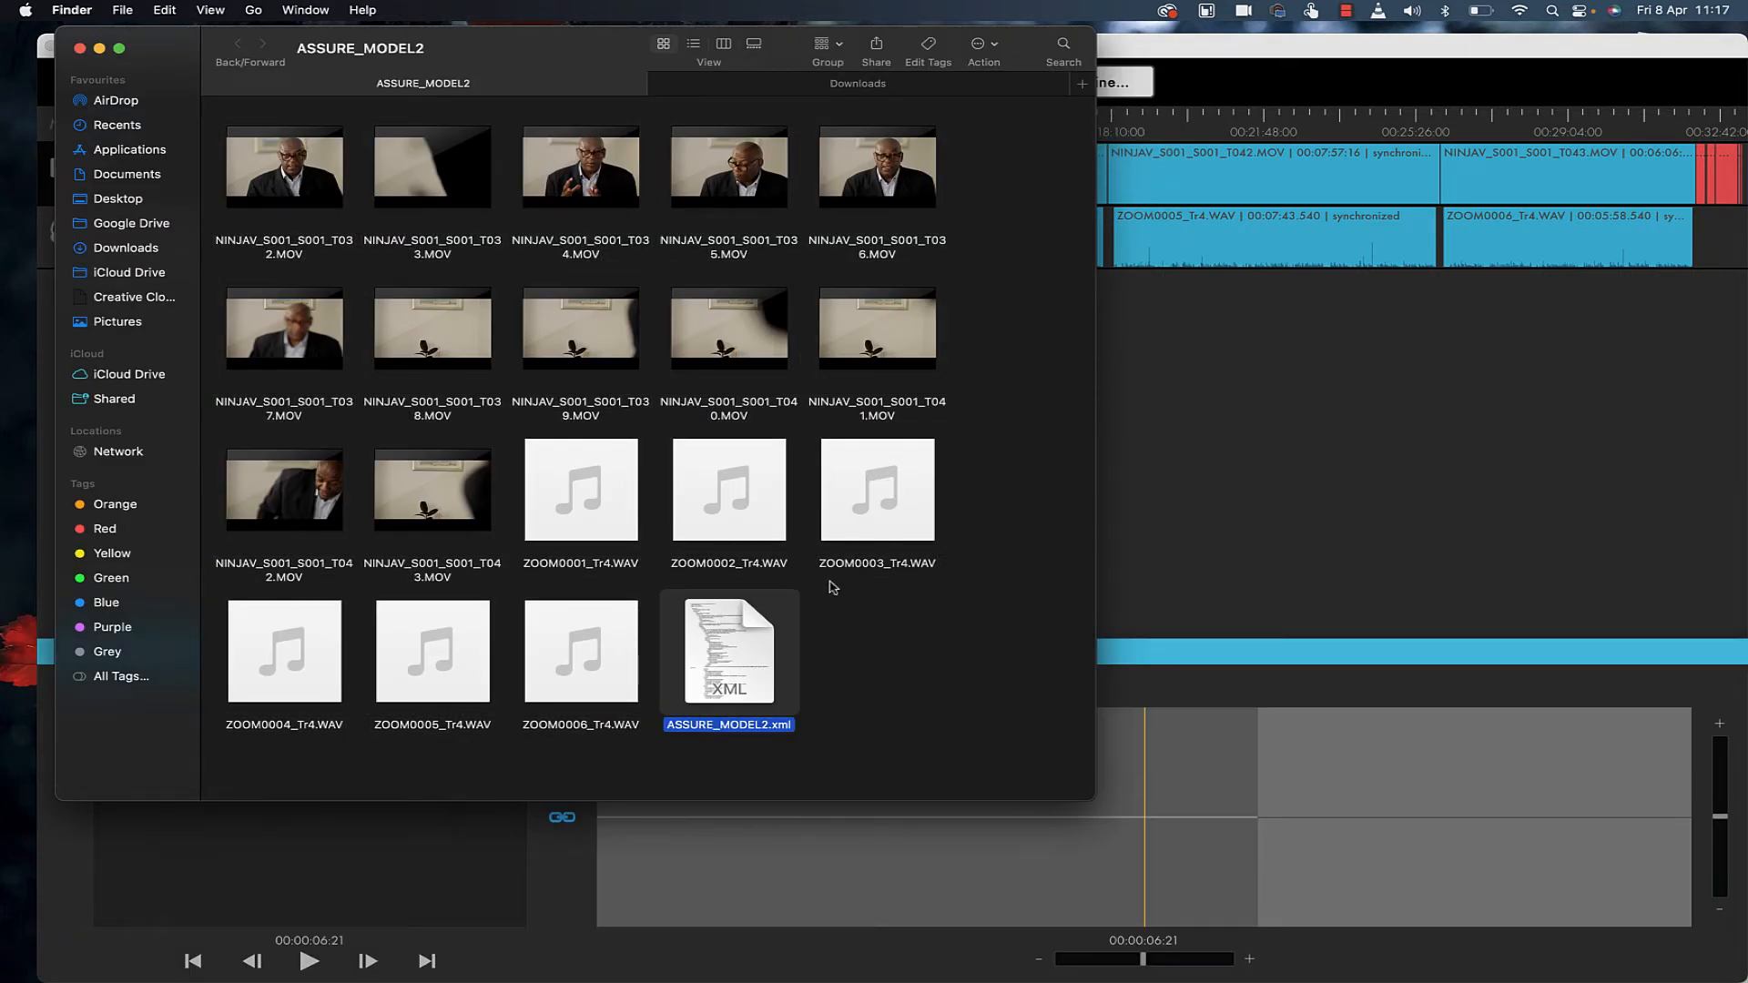
{"action": "mouse_move", "coordinate": [750, 613]}
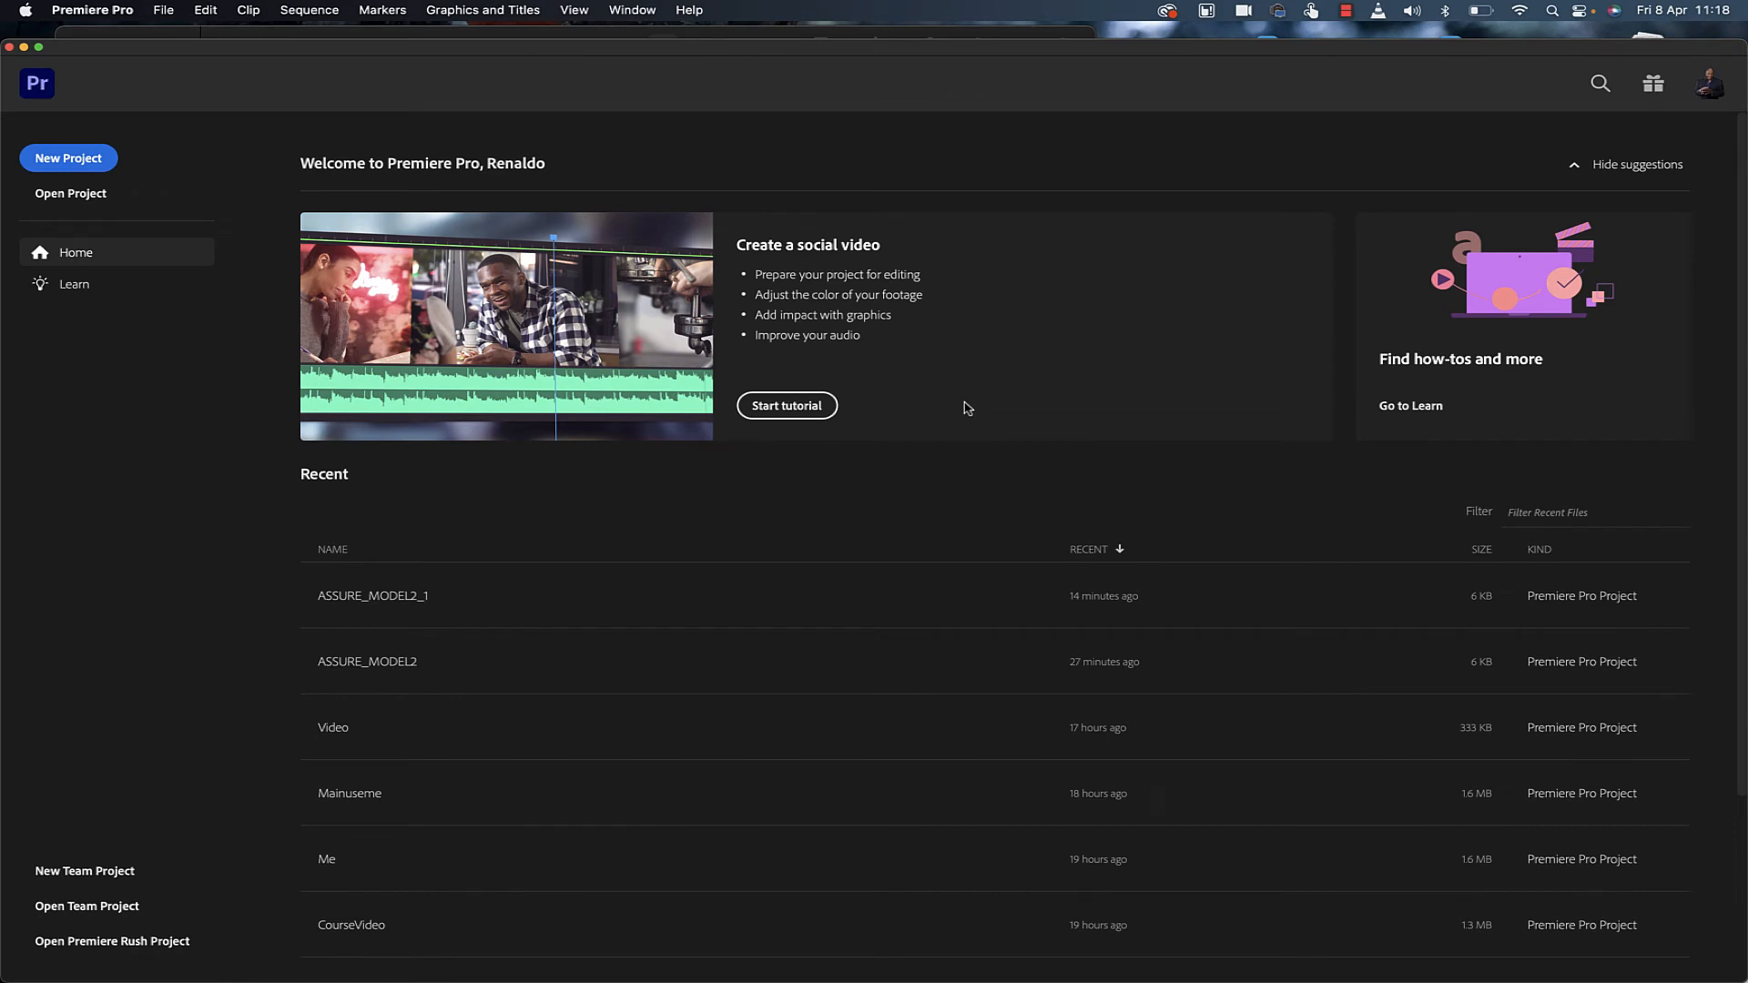
{"action": "mouse_move", "coordinate": [886, 303]}
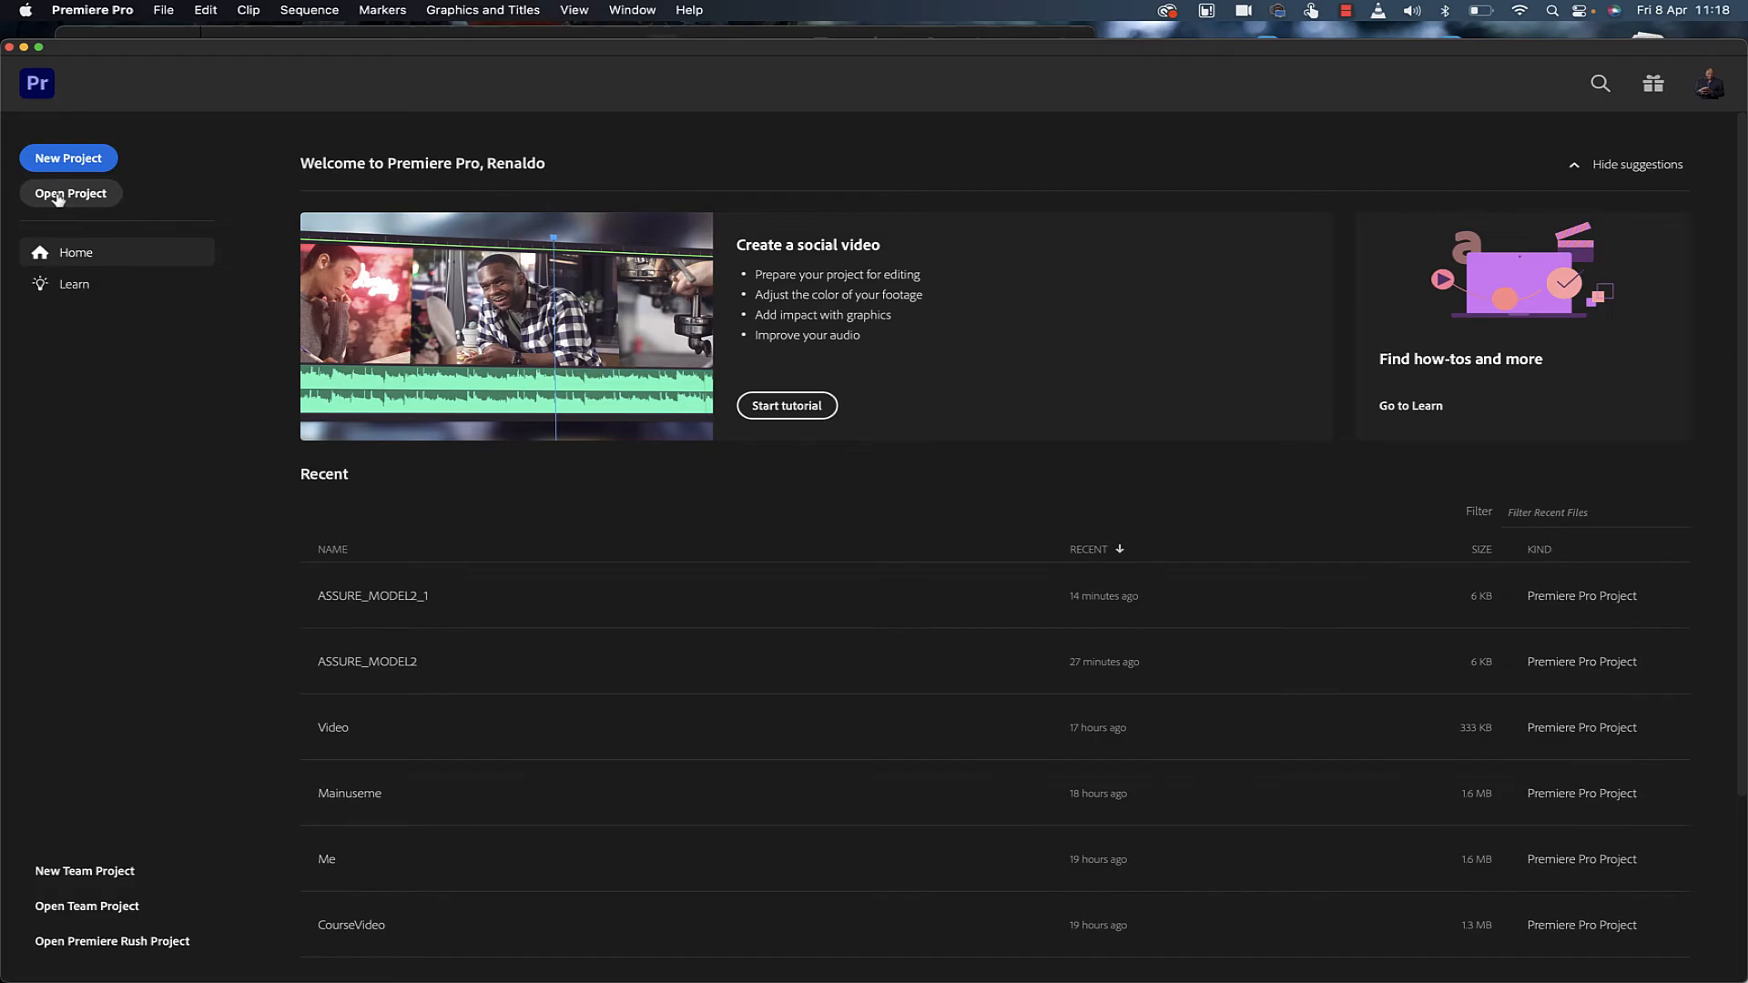
Open ASSURE_MODEL2.xml from the ASSURE_MODEL2 folder via Open Project.
{"action": "left_click", "coordinate": [70, 193]}
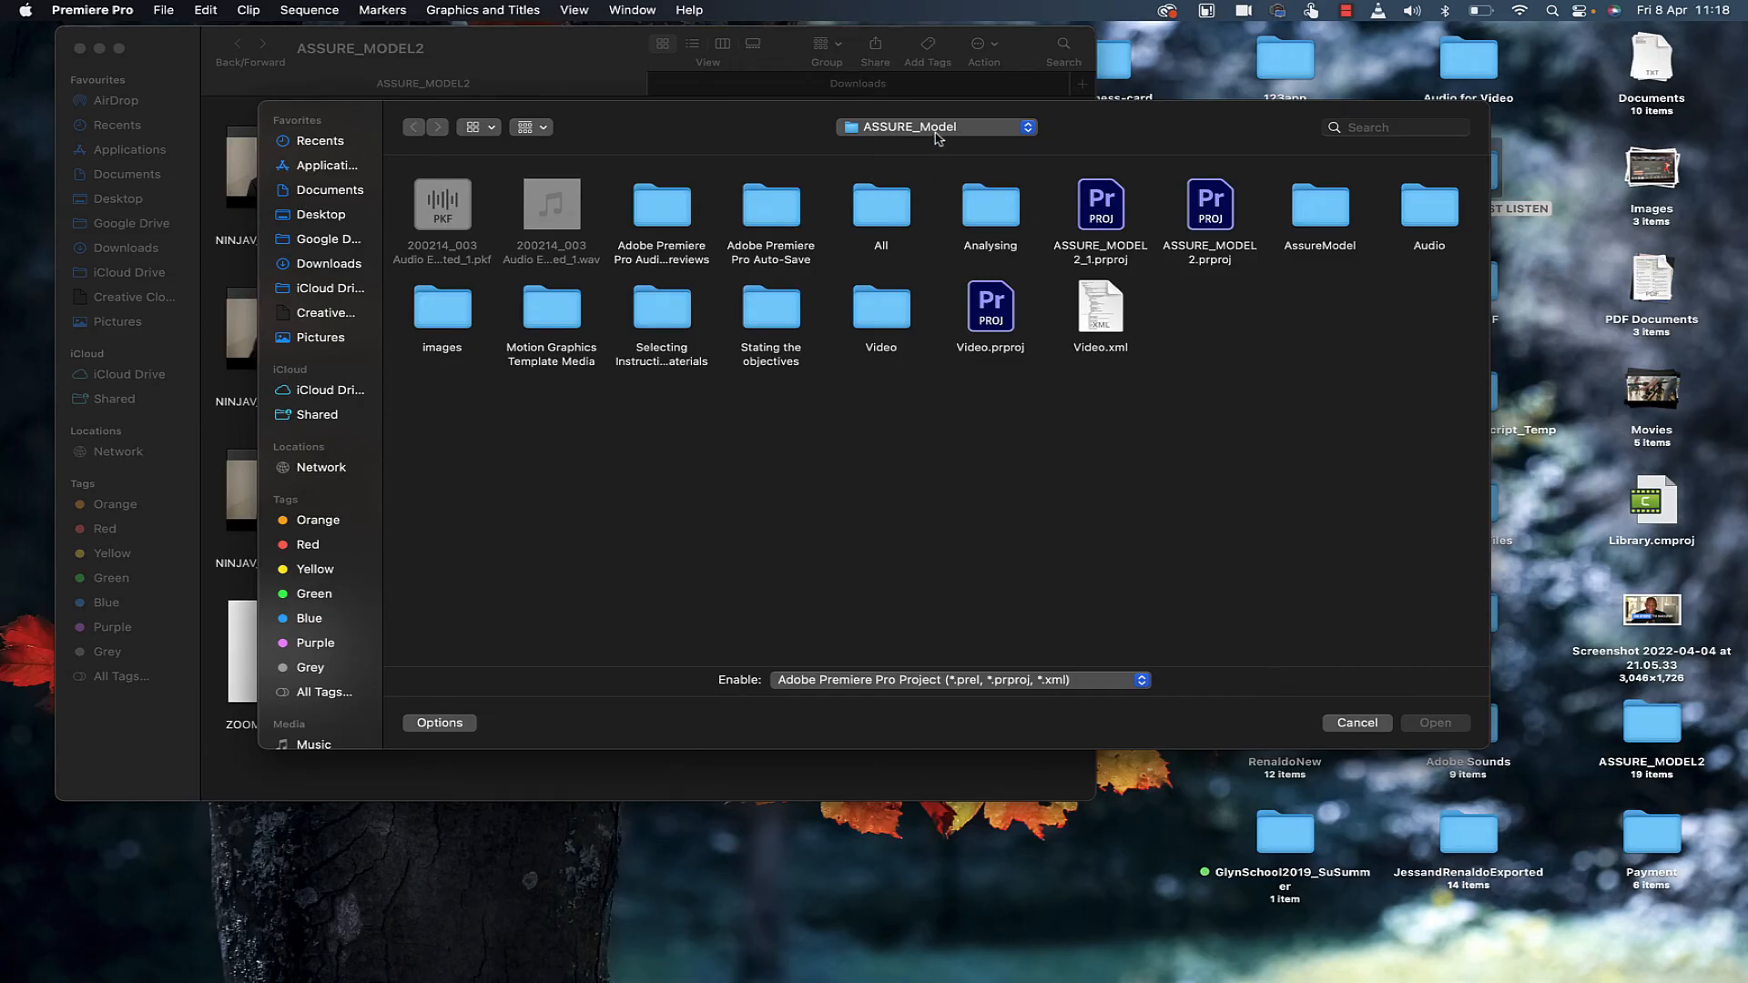
{"action": "left_click", "coordinate": [933, 126]}
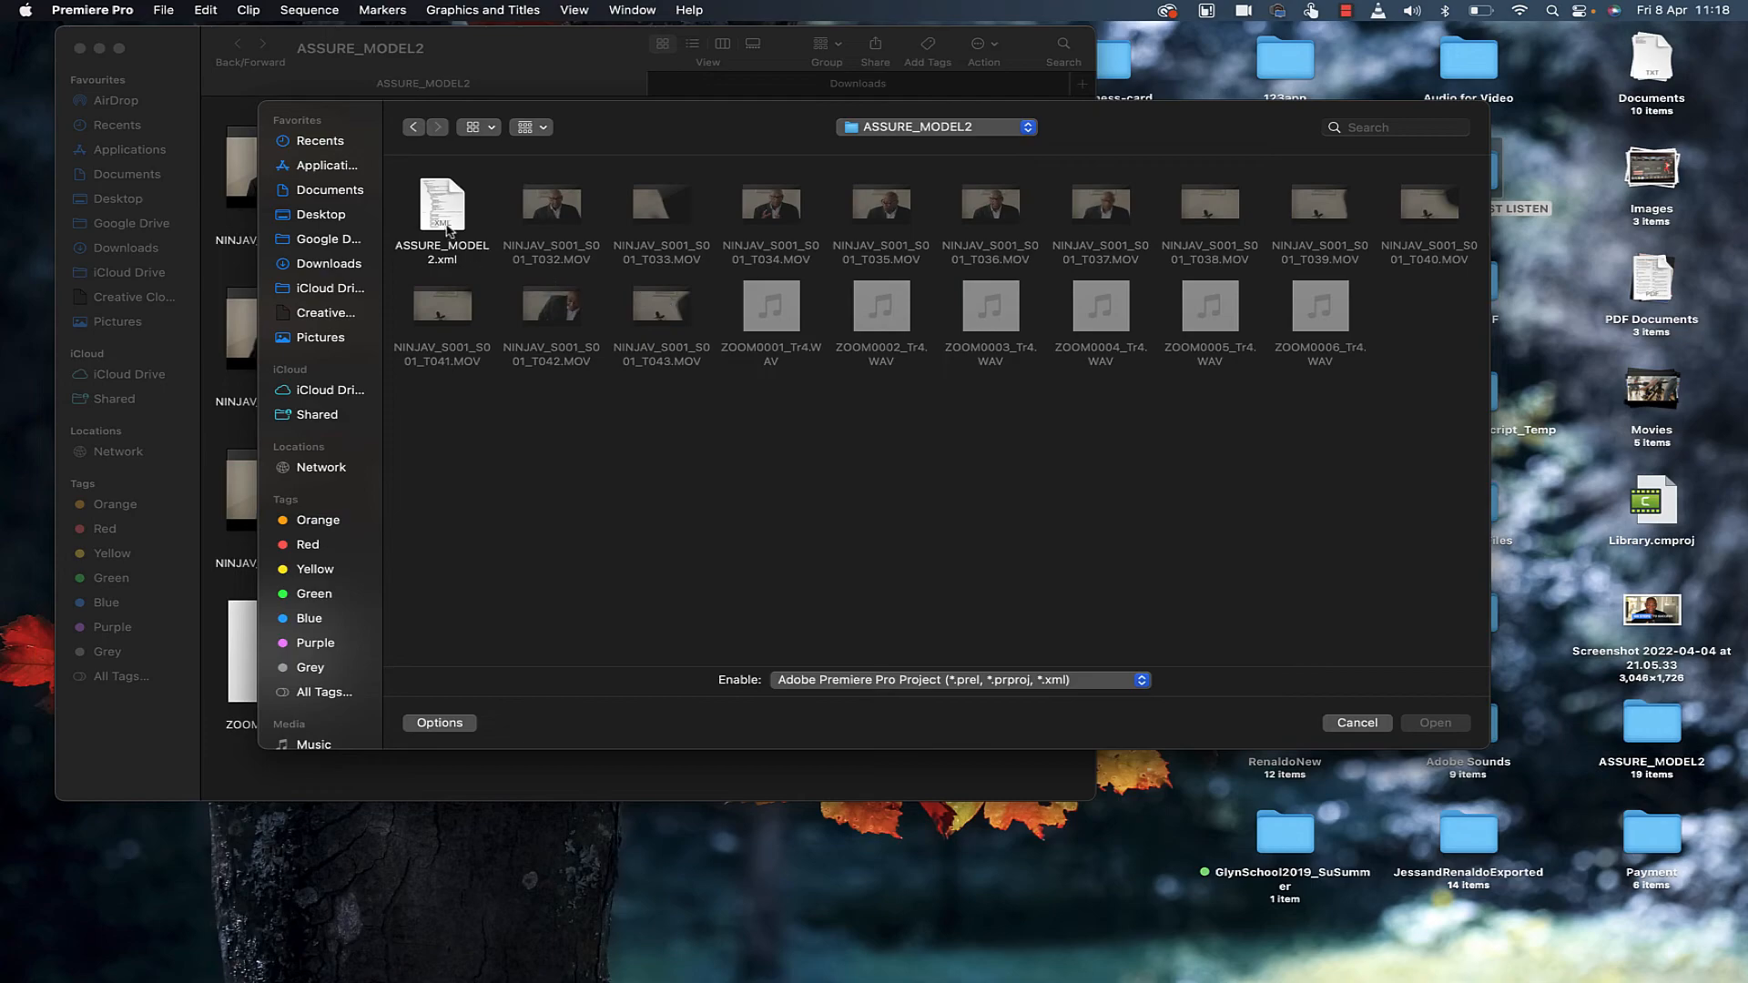
{"action": "left_click", "coordinate": [1434, 722]}
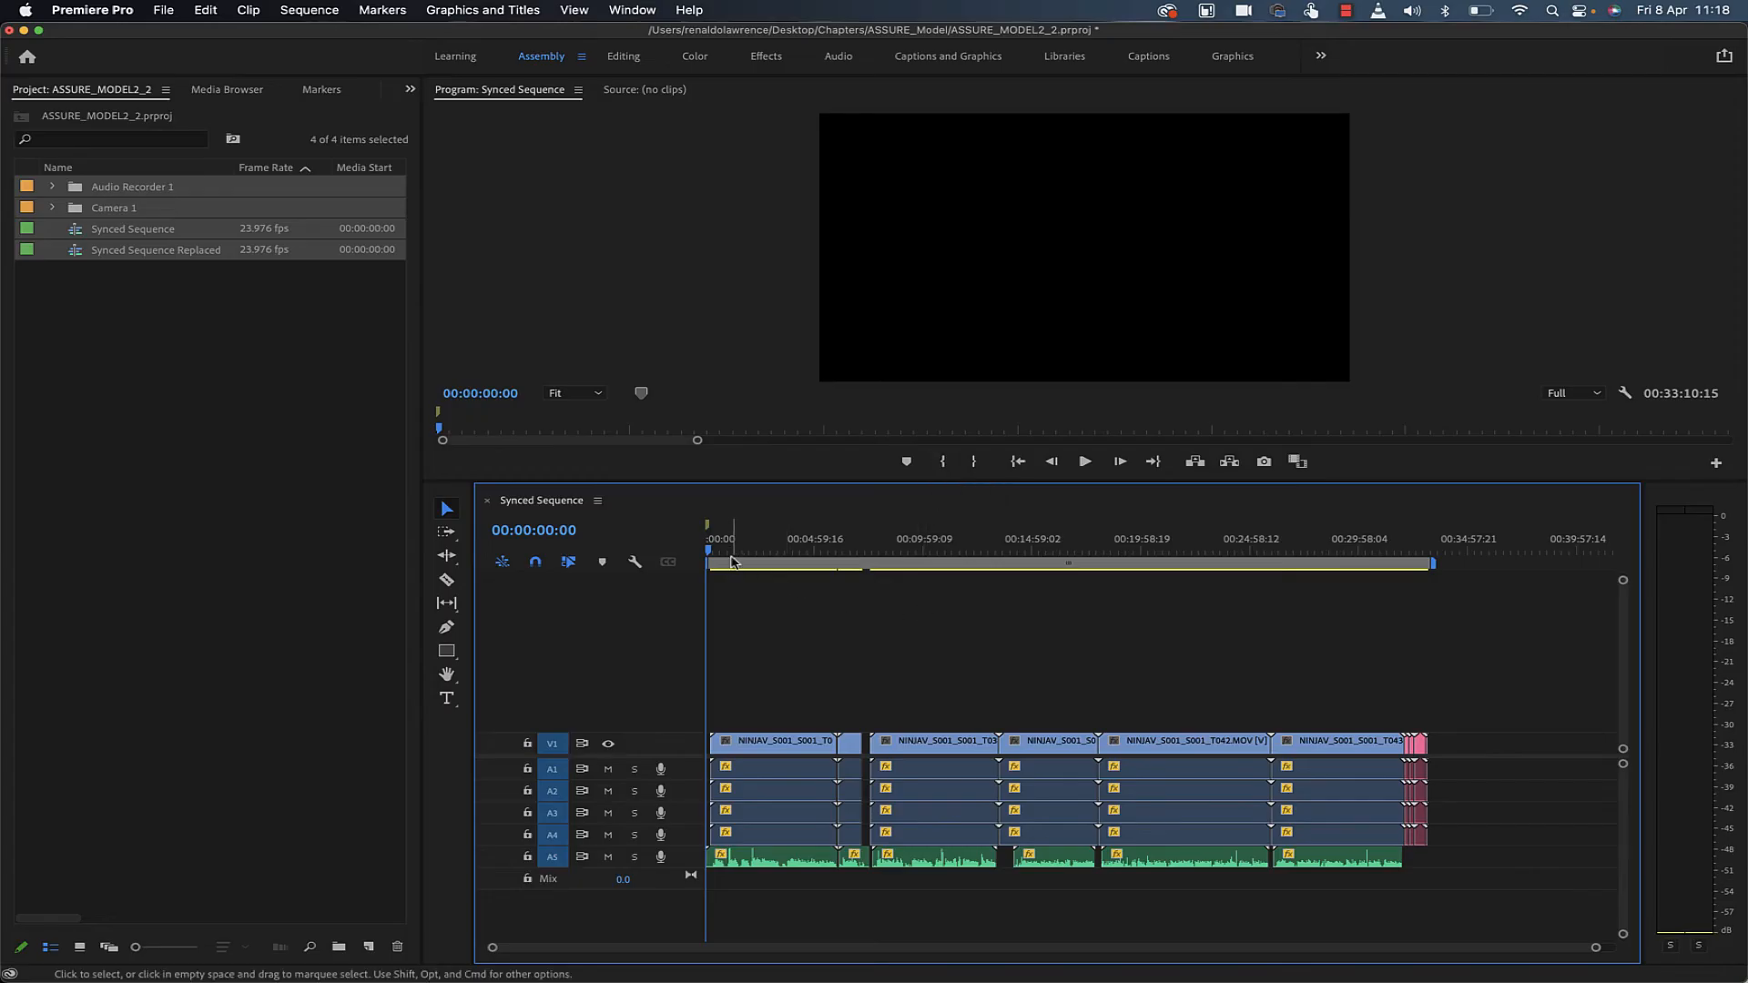
Scrub through Synced Sequence footage, then open Synced Sequence Replaced in the timeline.
{"action": "left_click", "coordinate": [745, 555]}
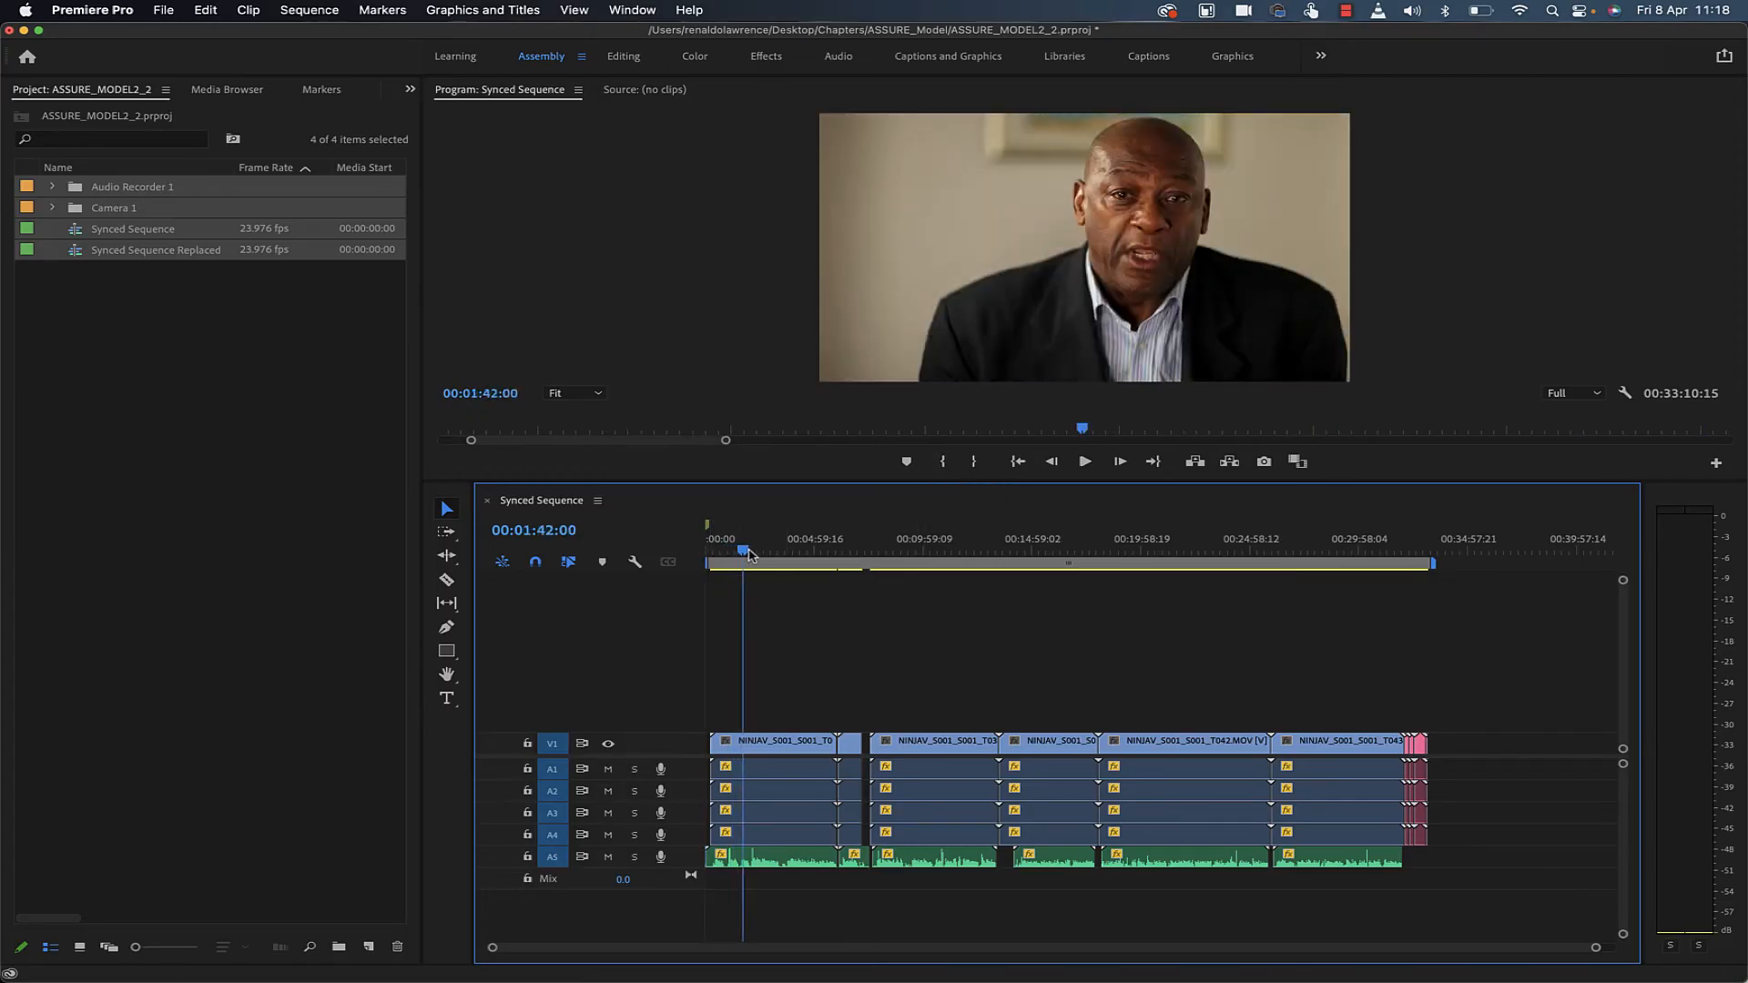
{"action": "left_click", "coordinate": [956, 551]}
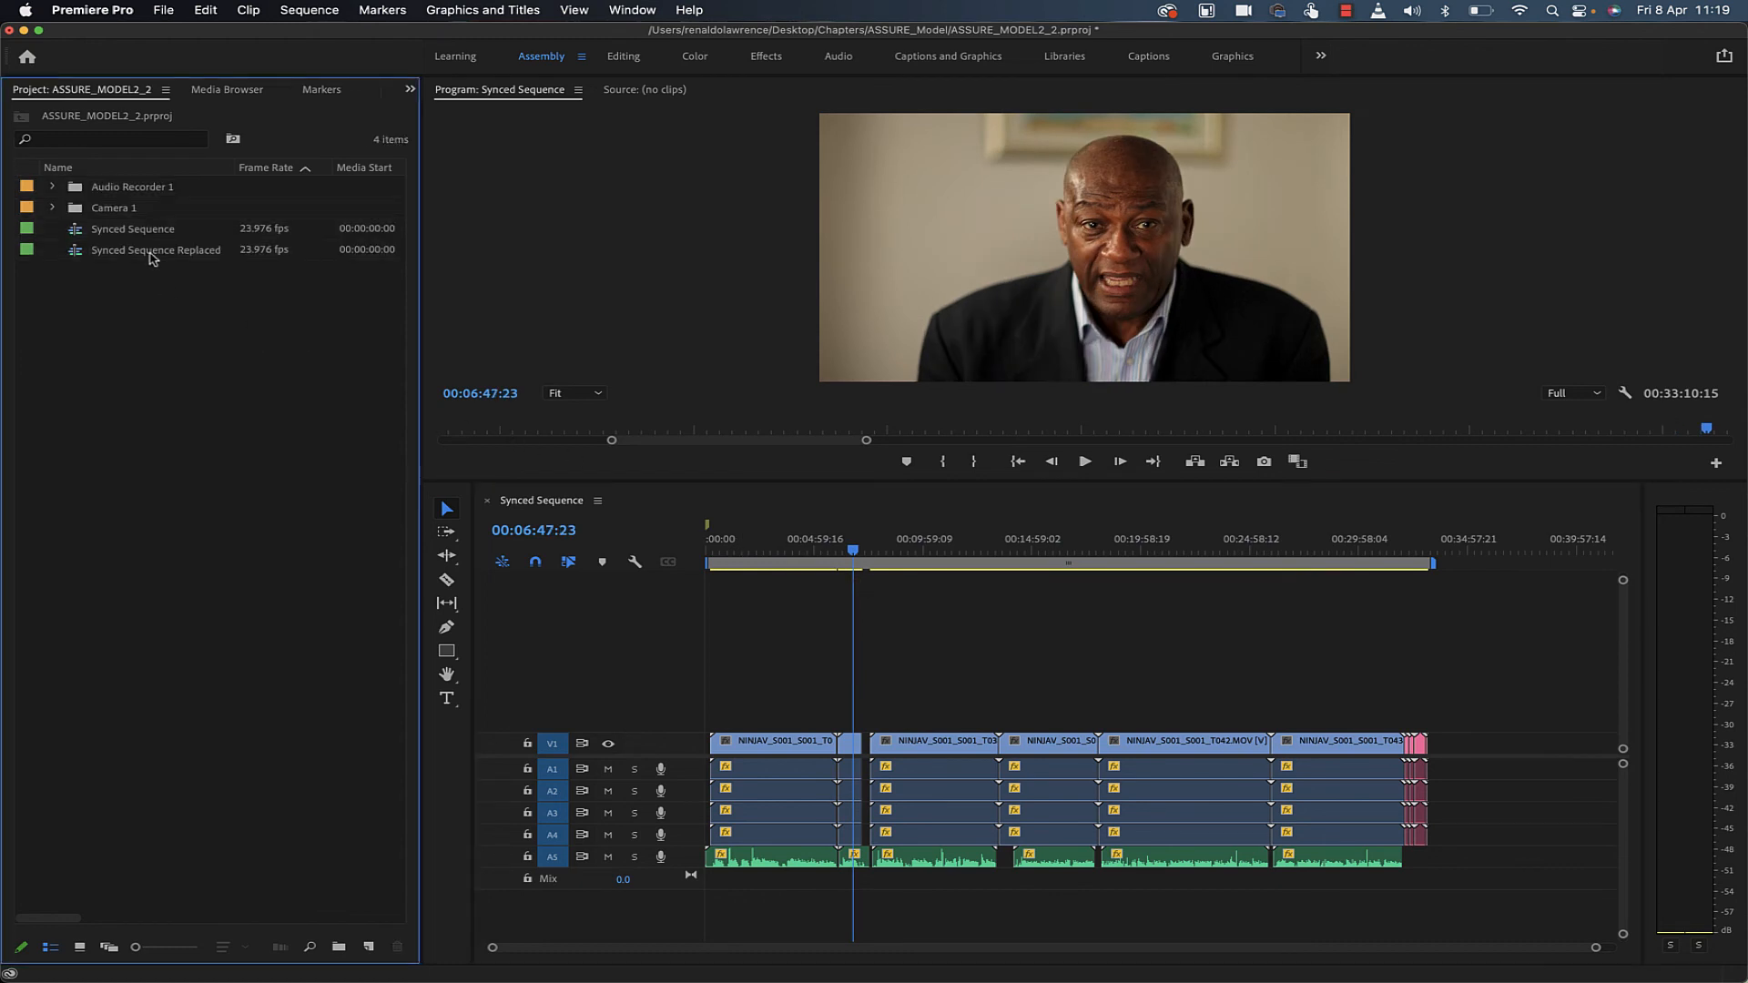
{"action": "double_click", "coordinate": [155, 249]}
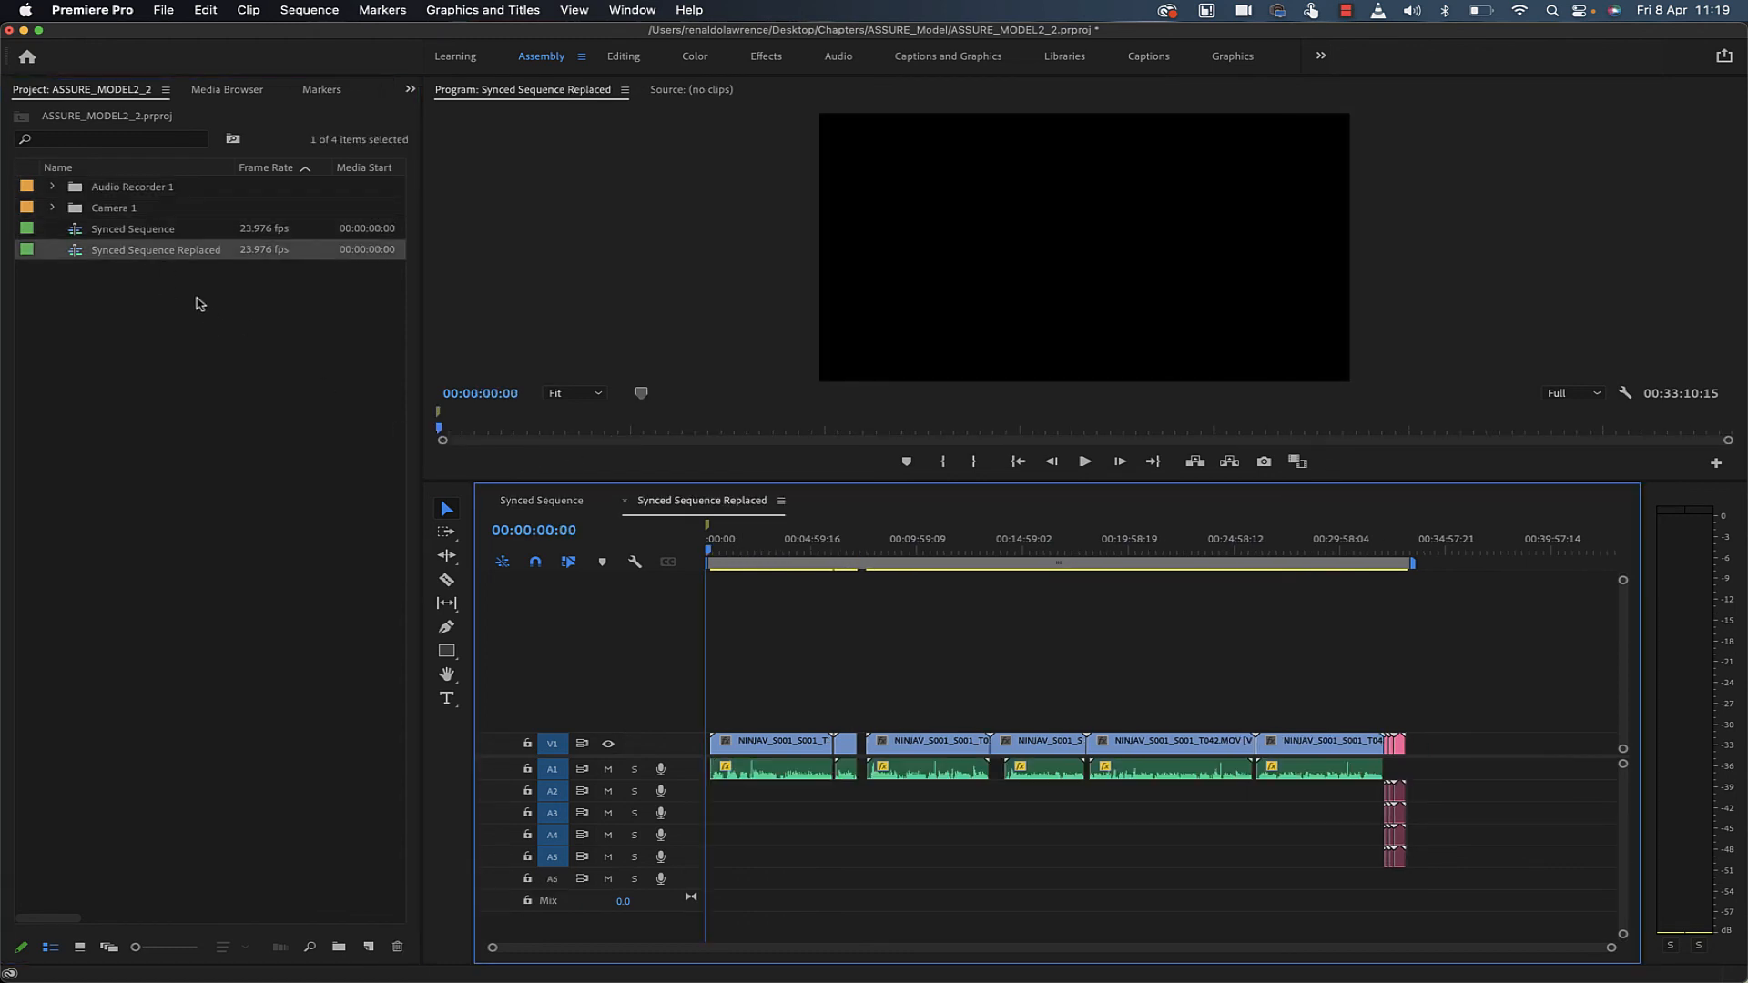
Delete the trailing pink clips from Synced Sequence, then play Synced Sequence Replaced.
{"action": "left_click", "coordinate": [542, 499]}
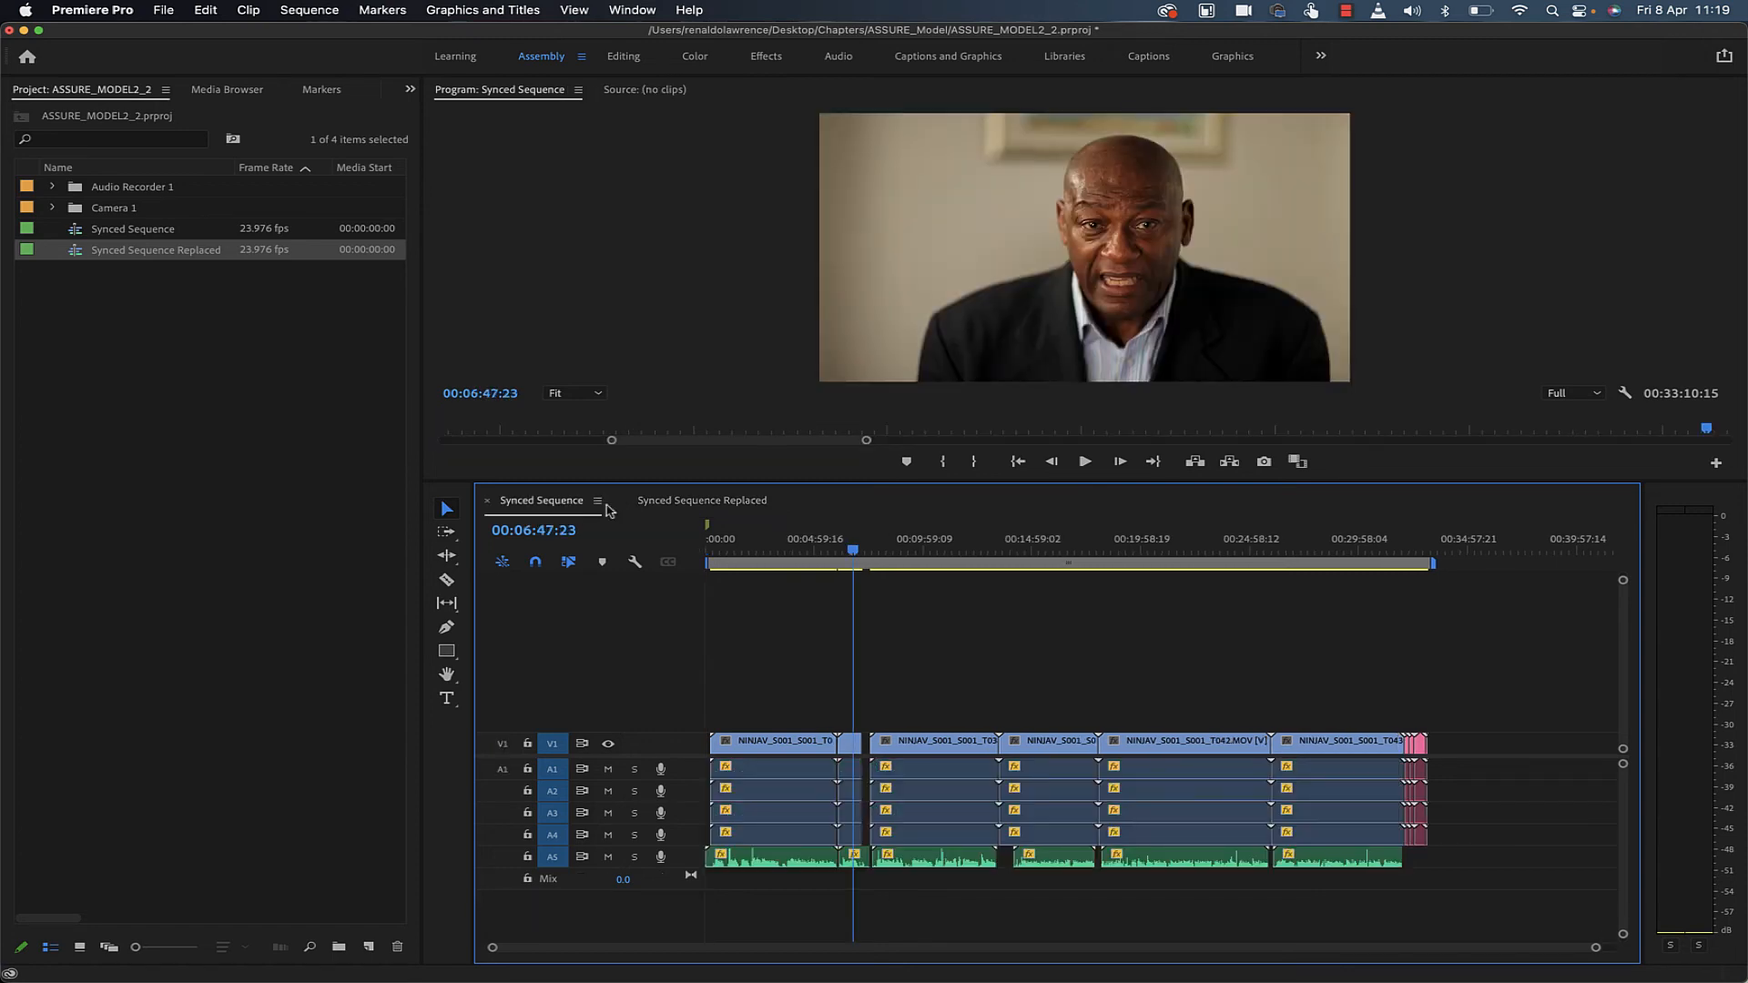
{"action": "left_click", "coordinate": [1026, 552]}
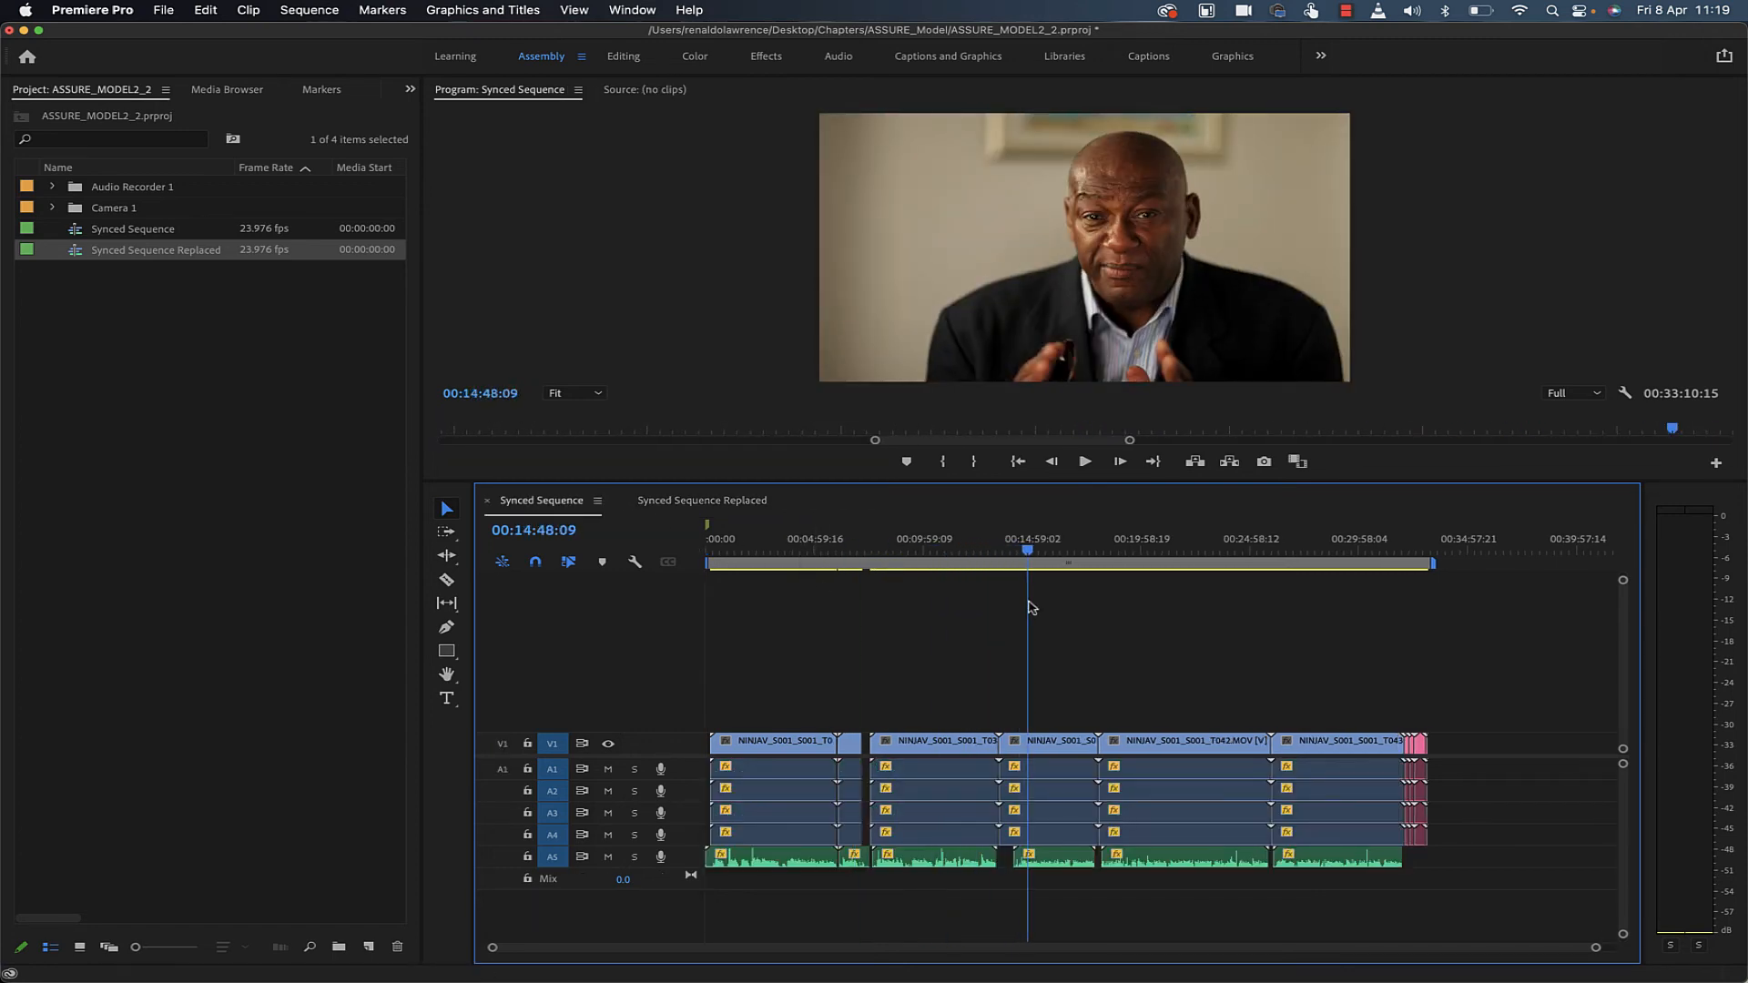
{"action": "left_click", "coordinate": [1173, 562]}
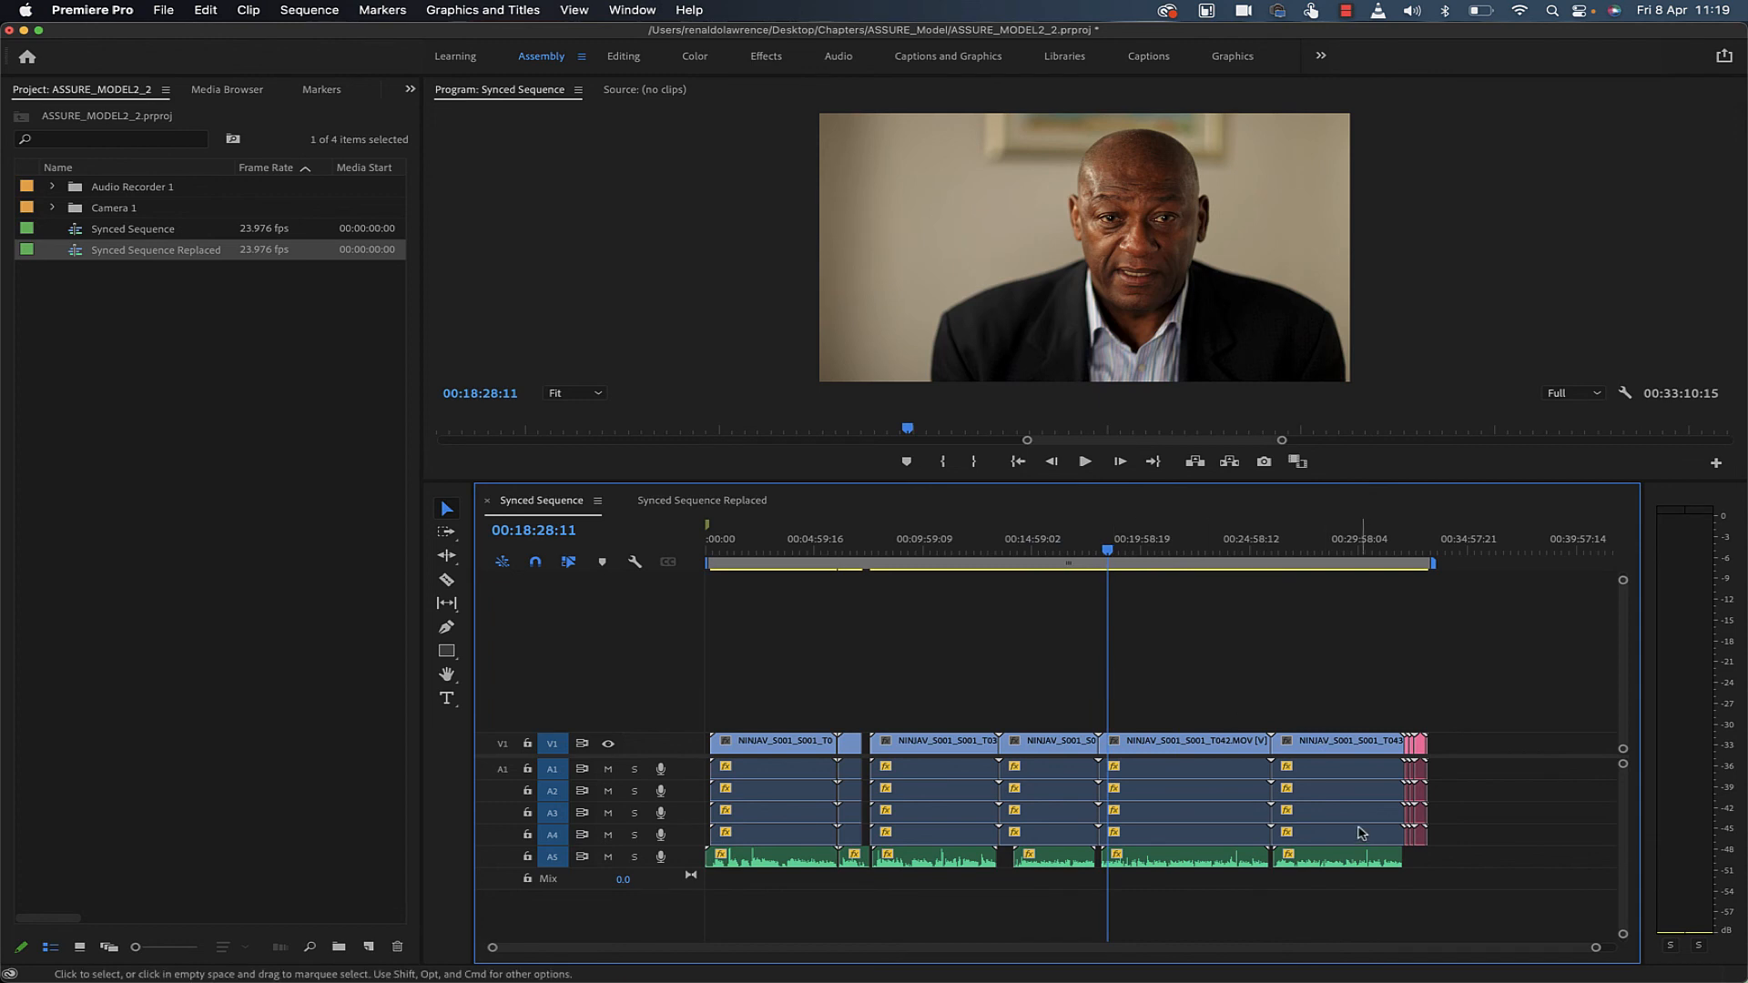
{"action": "mouse_move", "coordinate": [1466, 838]}
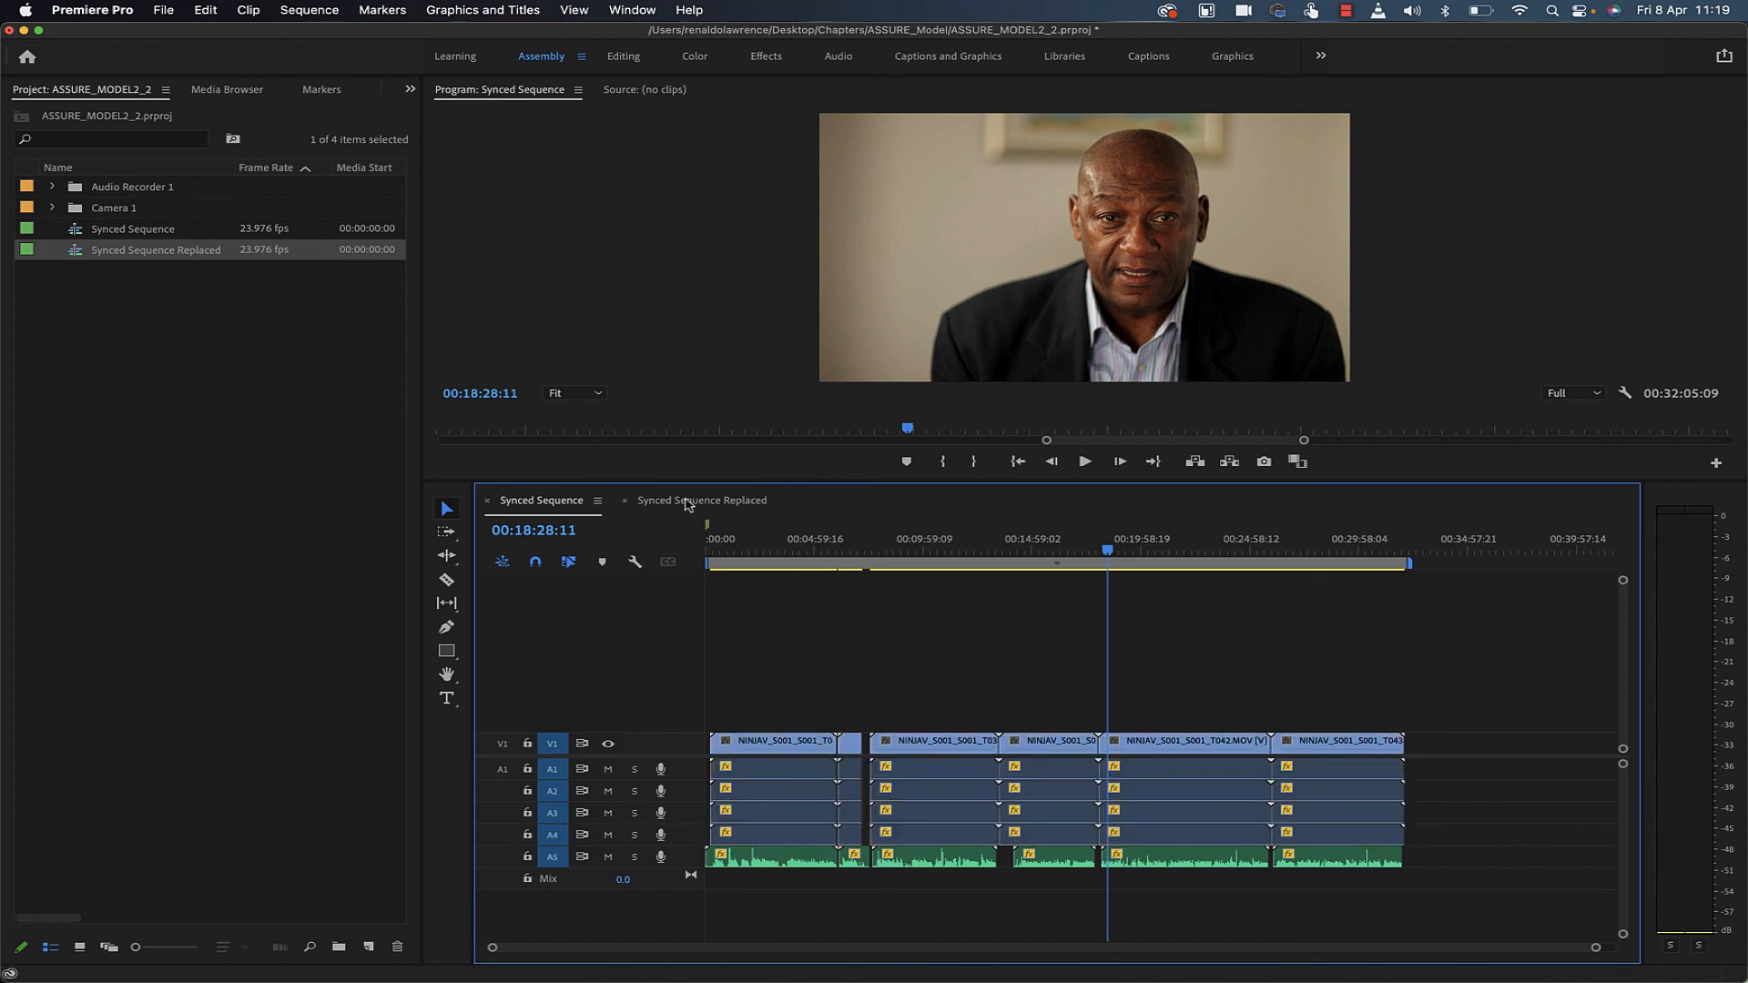
{"action": "left_click", "coordinate": [700, 500]}
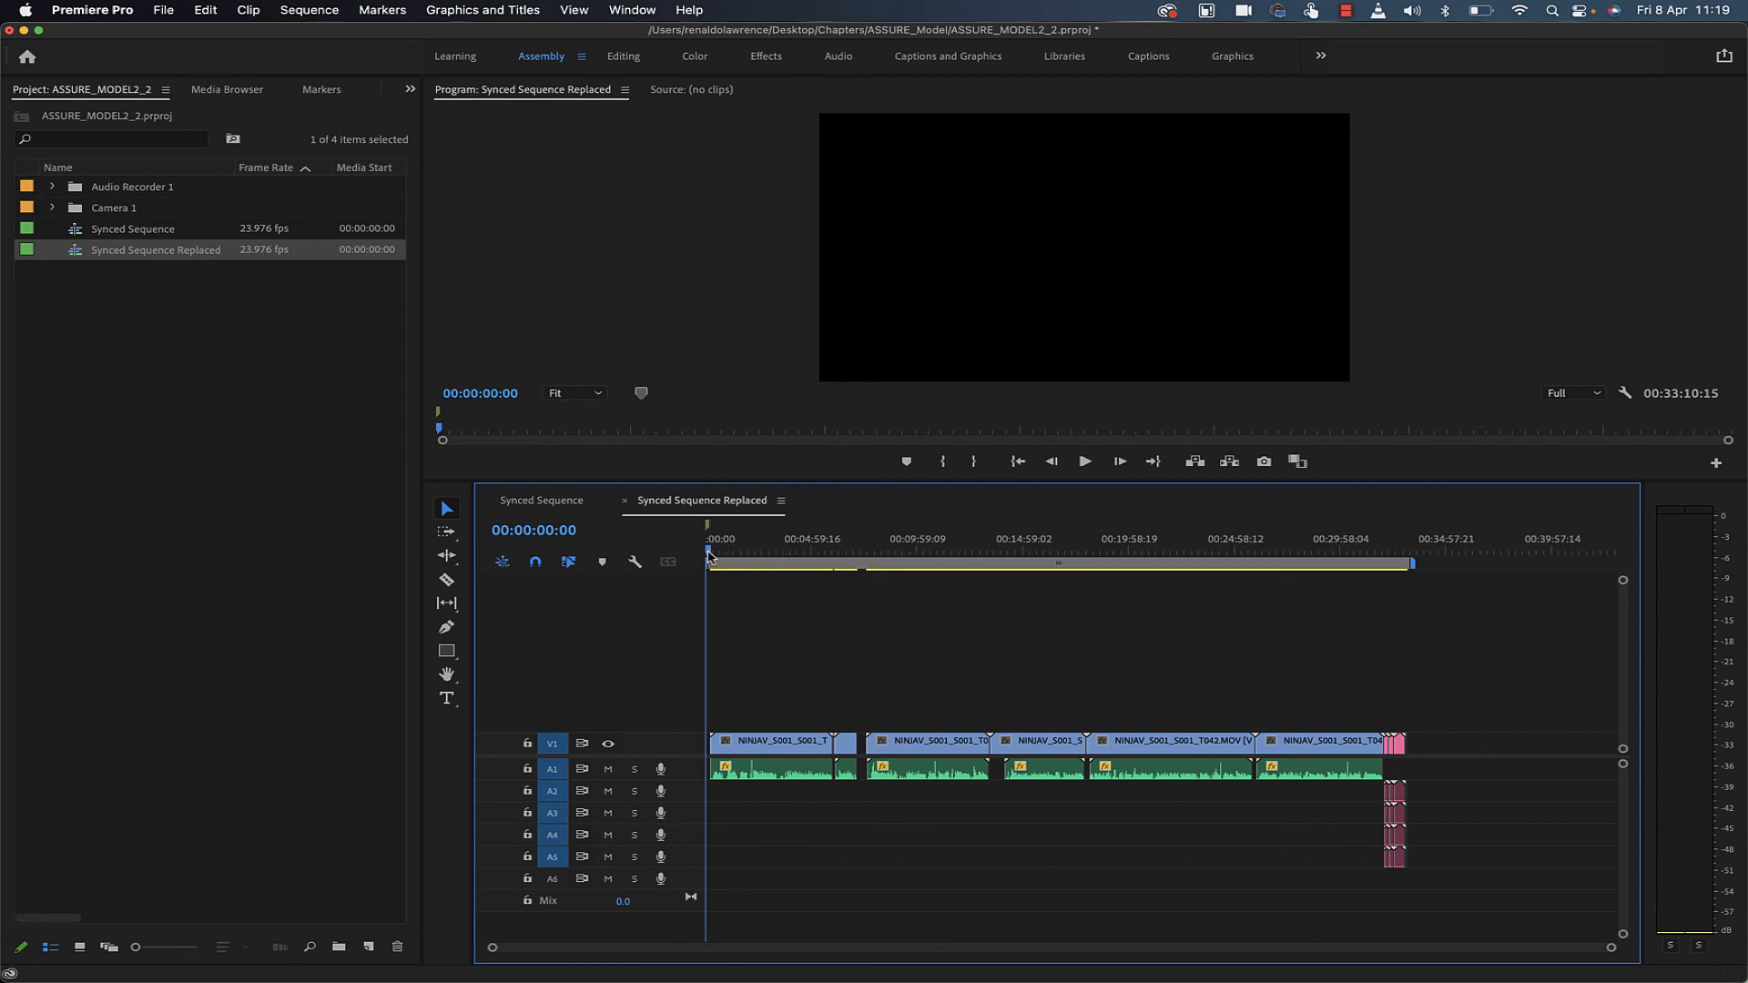
{"action": "left_click", "coordinate": [722, 554]}
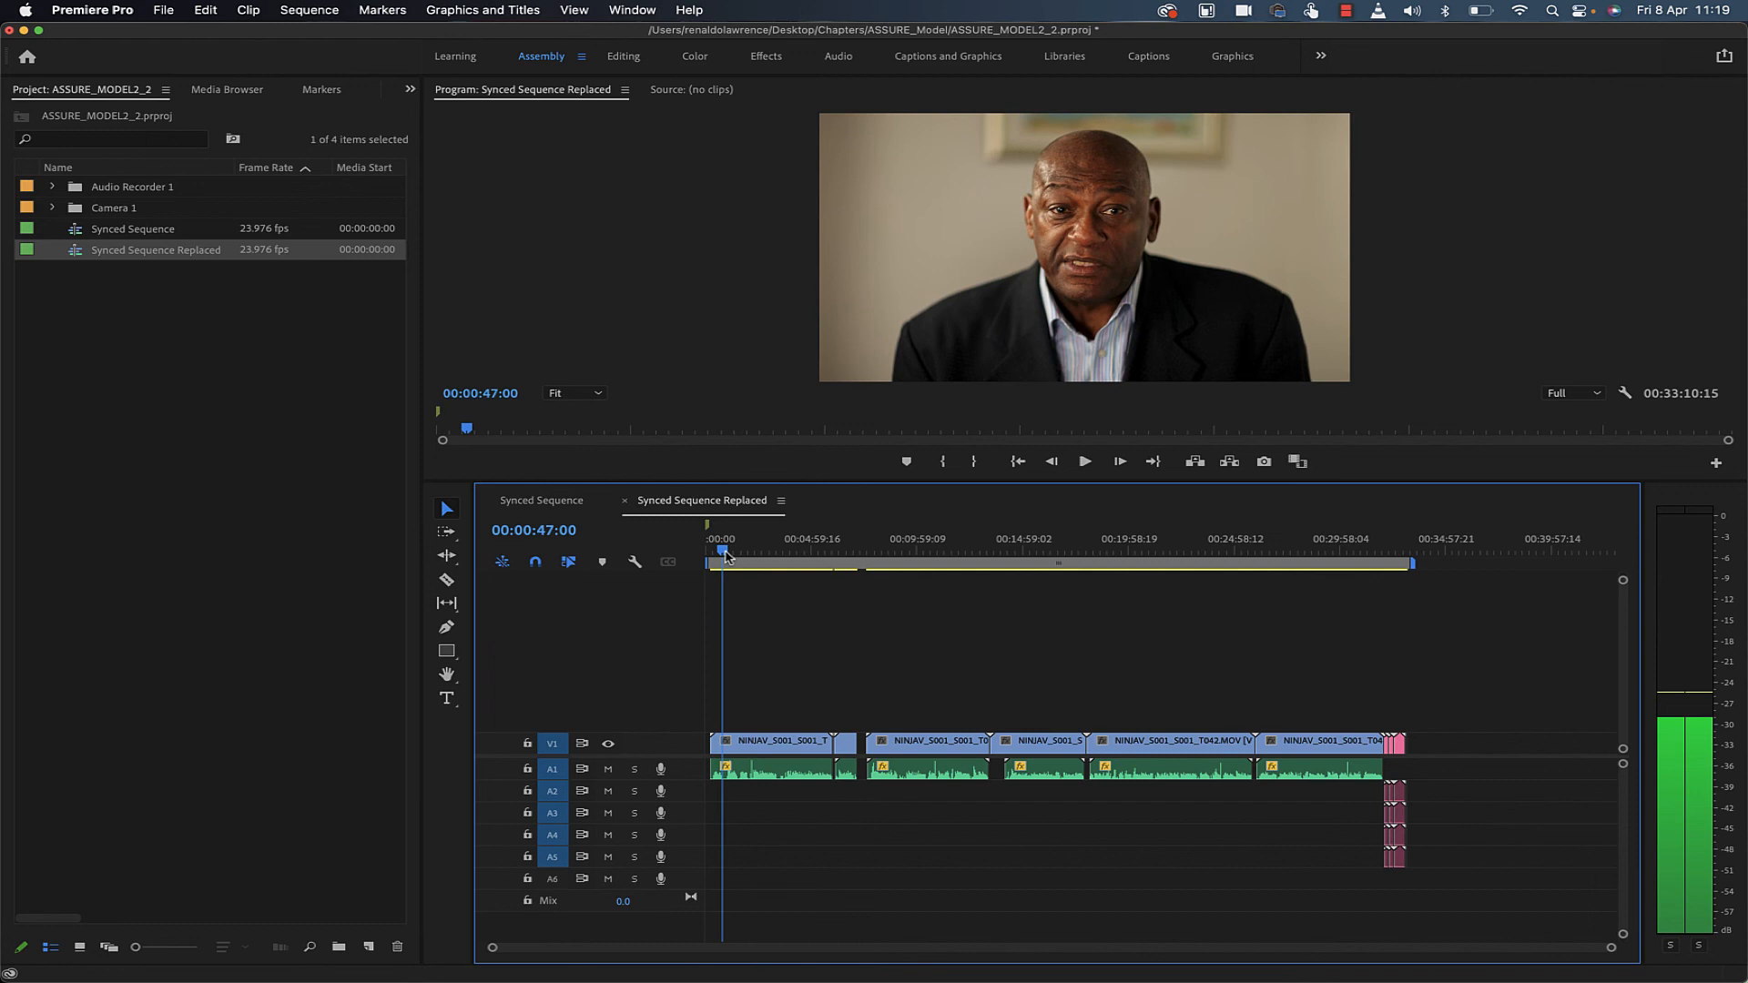